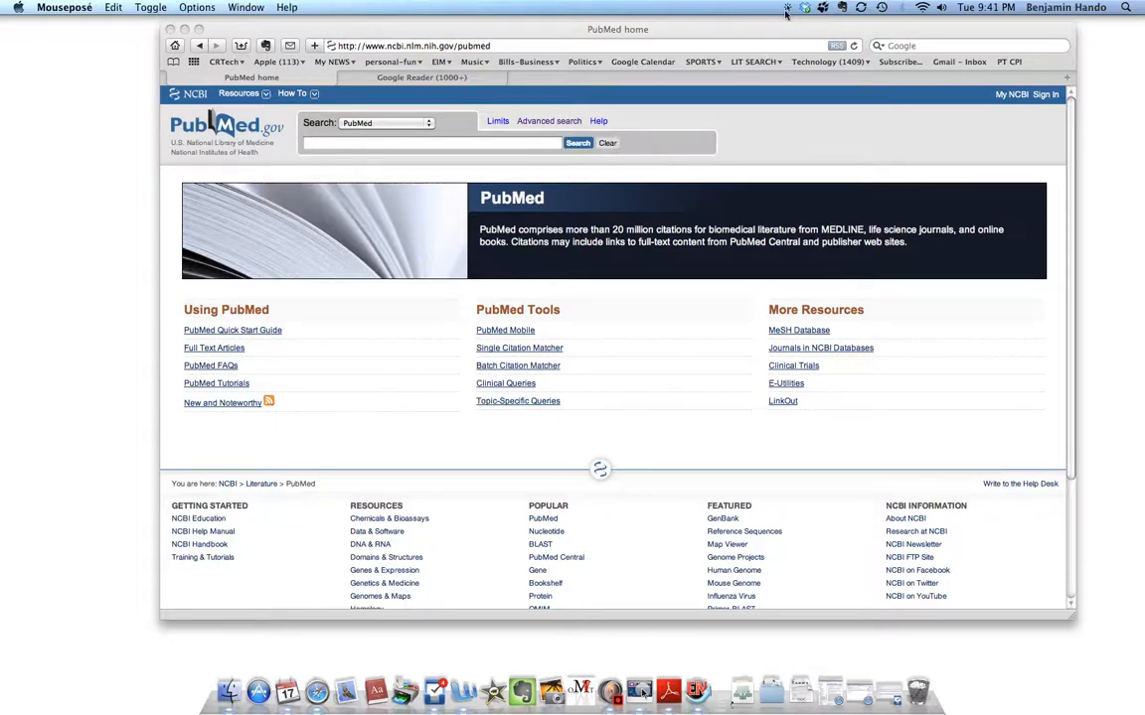
- Search PubMed for 'Shoulder impingement syndrome manual therapy', returning 52 citations
left_click(788, 7)
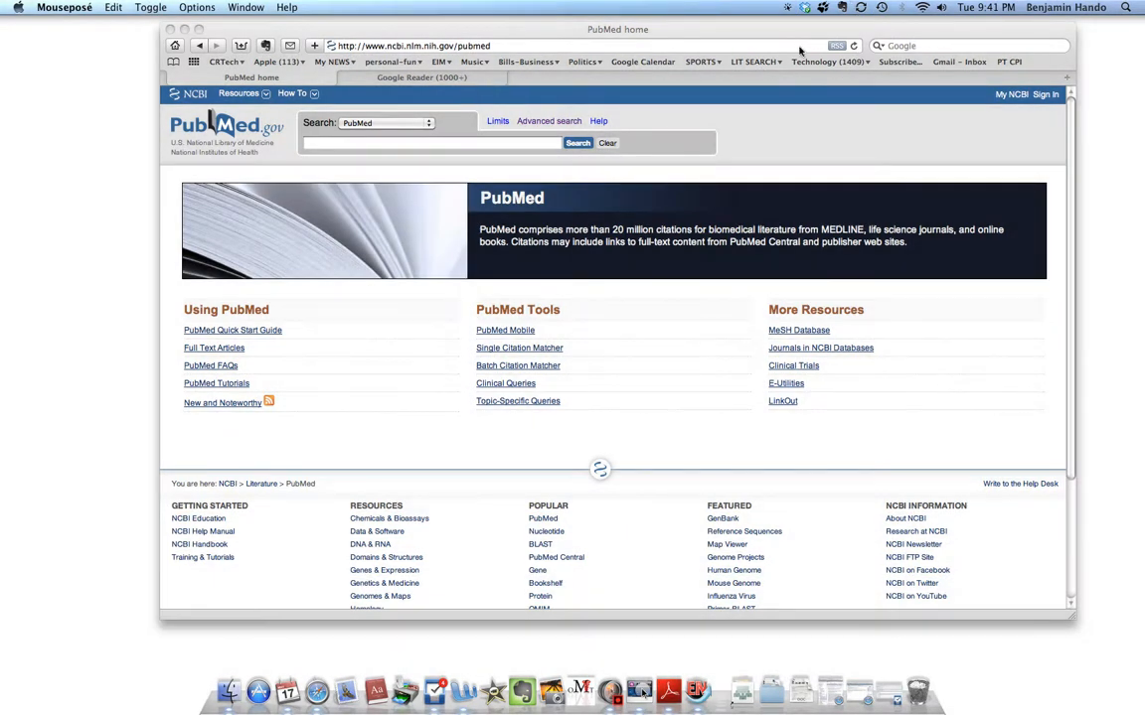
mouse_move(505, 162)
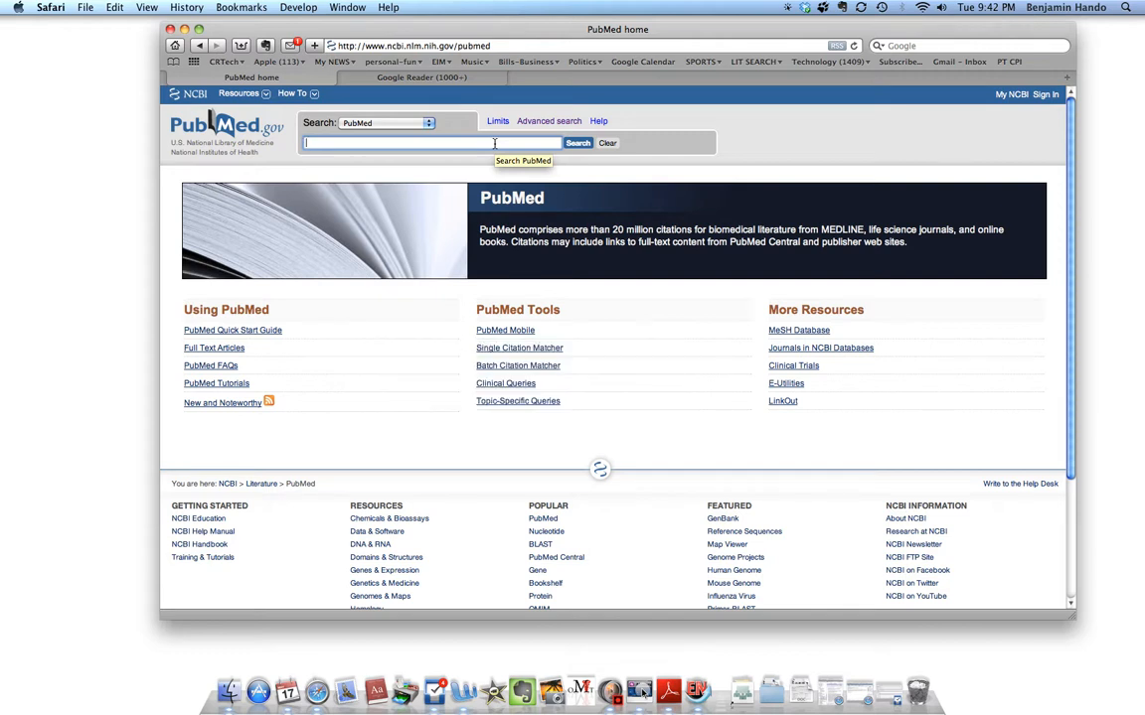
type("Shoulder imping")
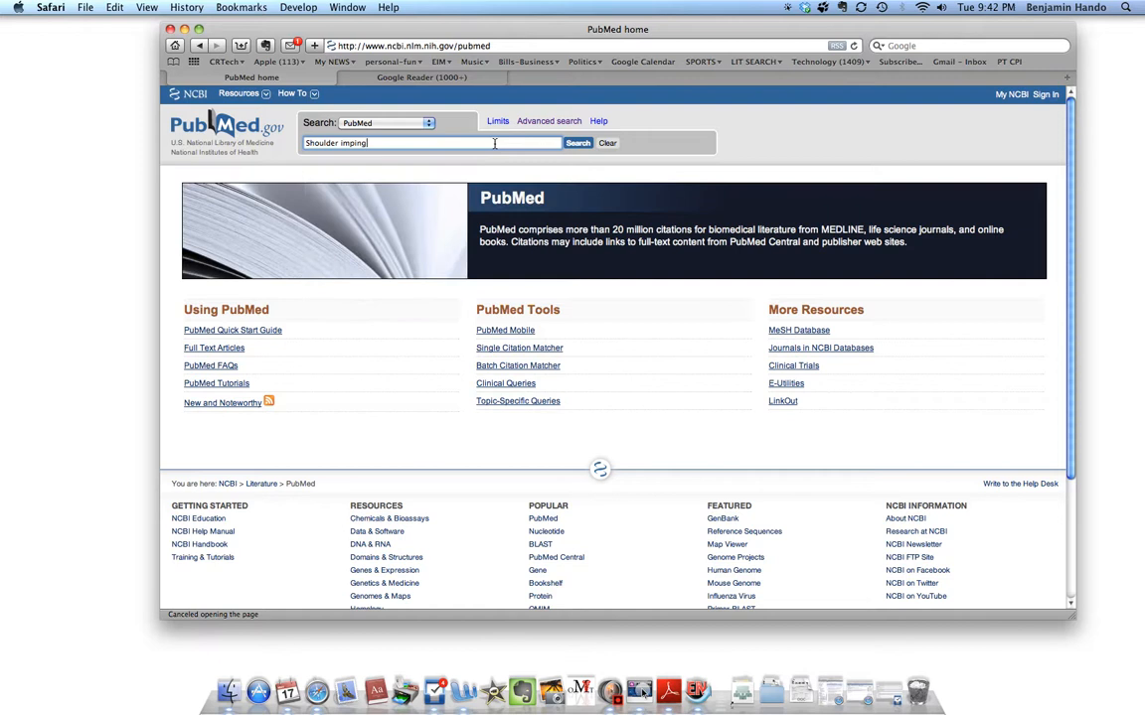
type("ement syndrome")
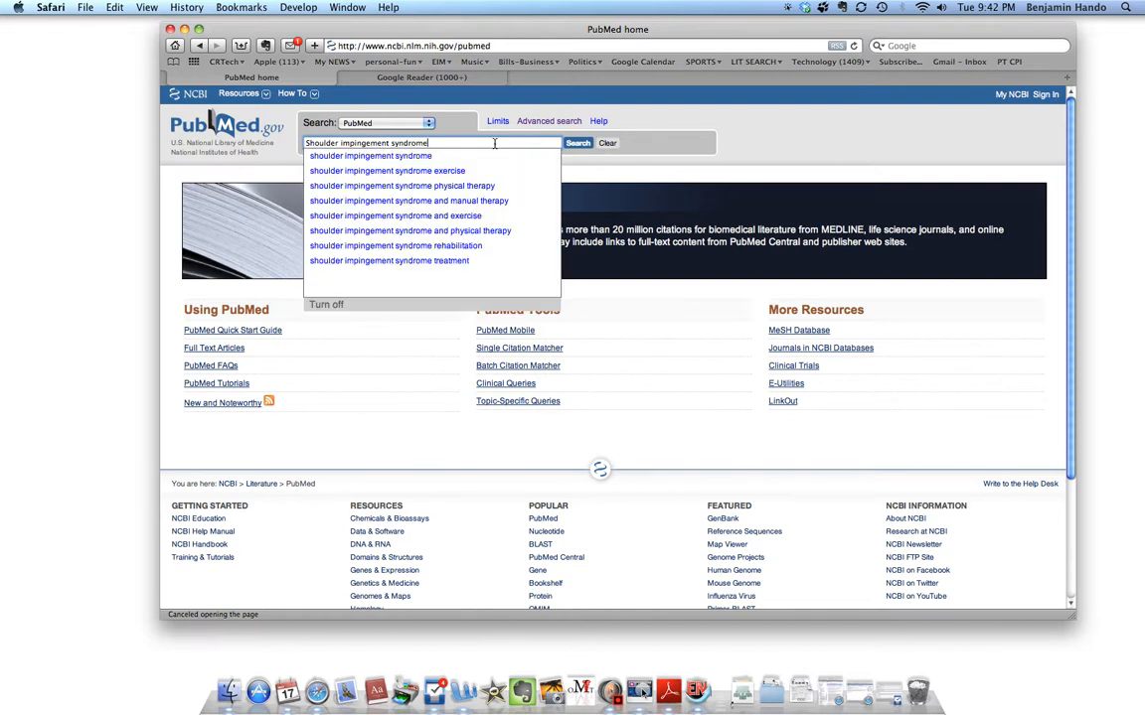
left_click(409, 200)
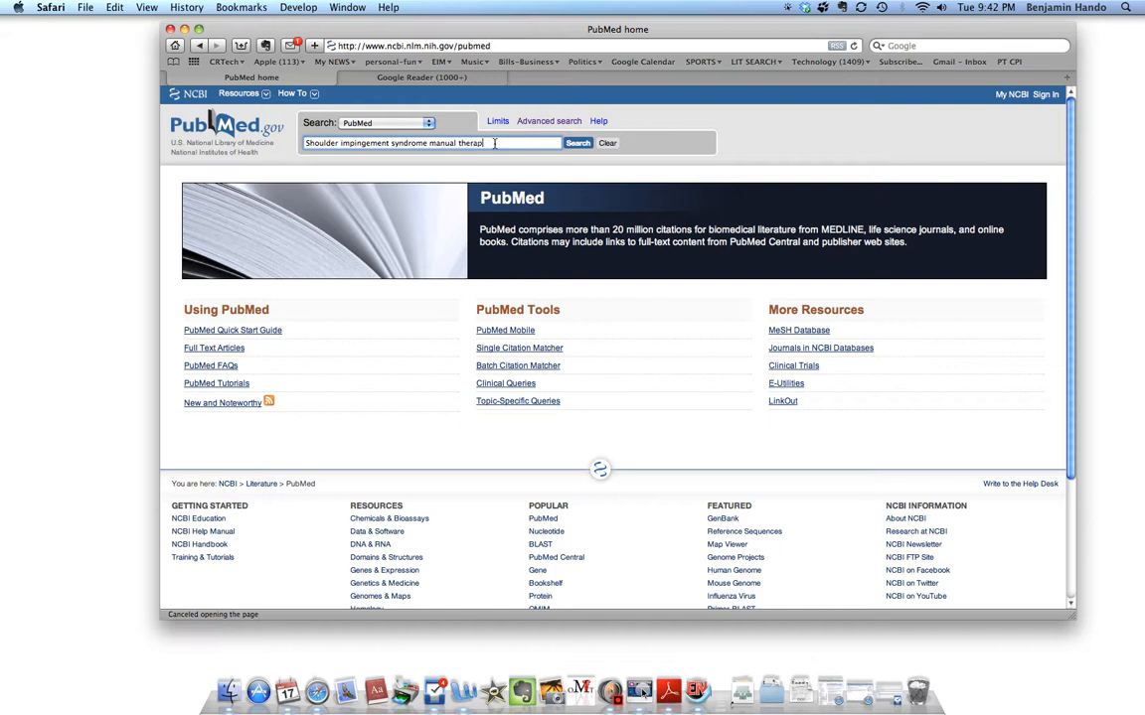
left_click(577, 142)
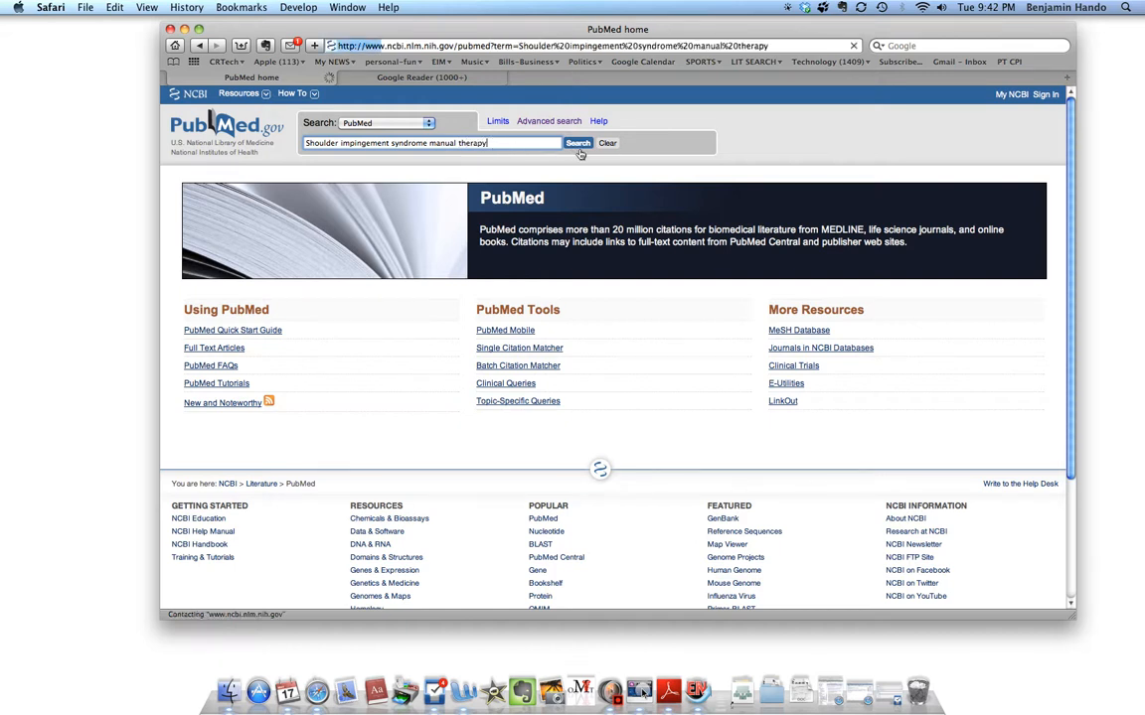
left_click(577, 142)
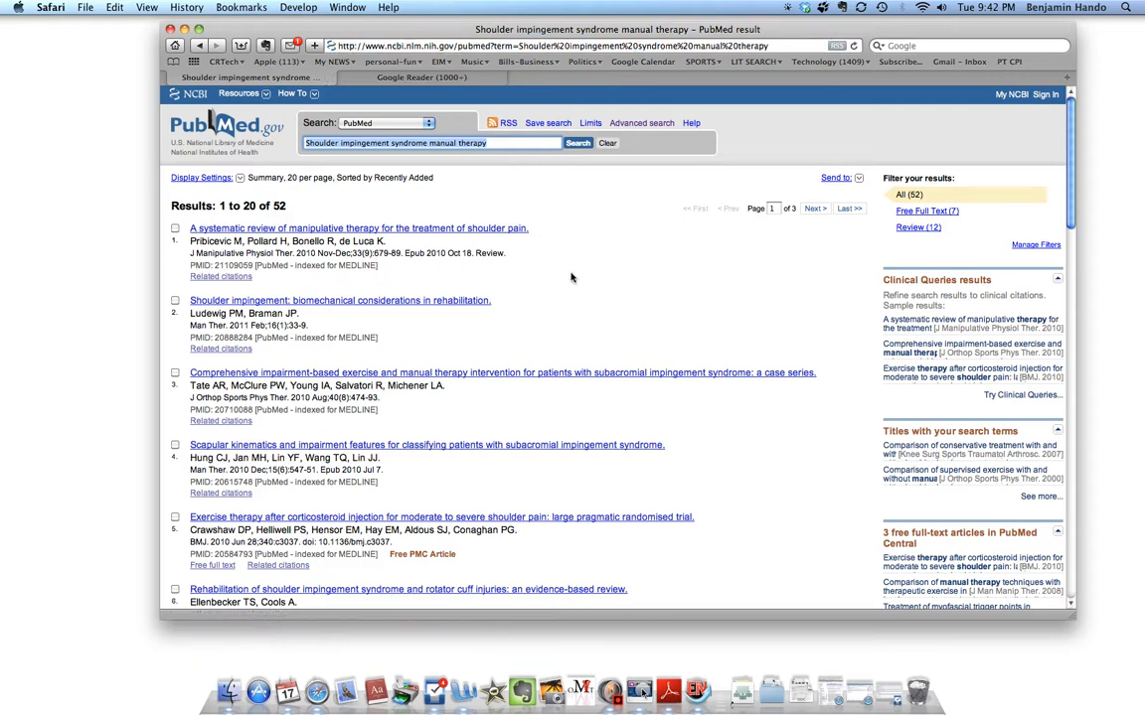
scroll("down", 3)
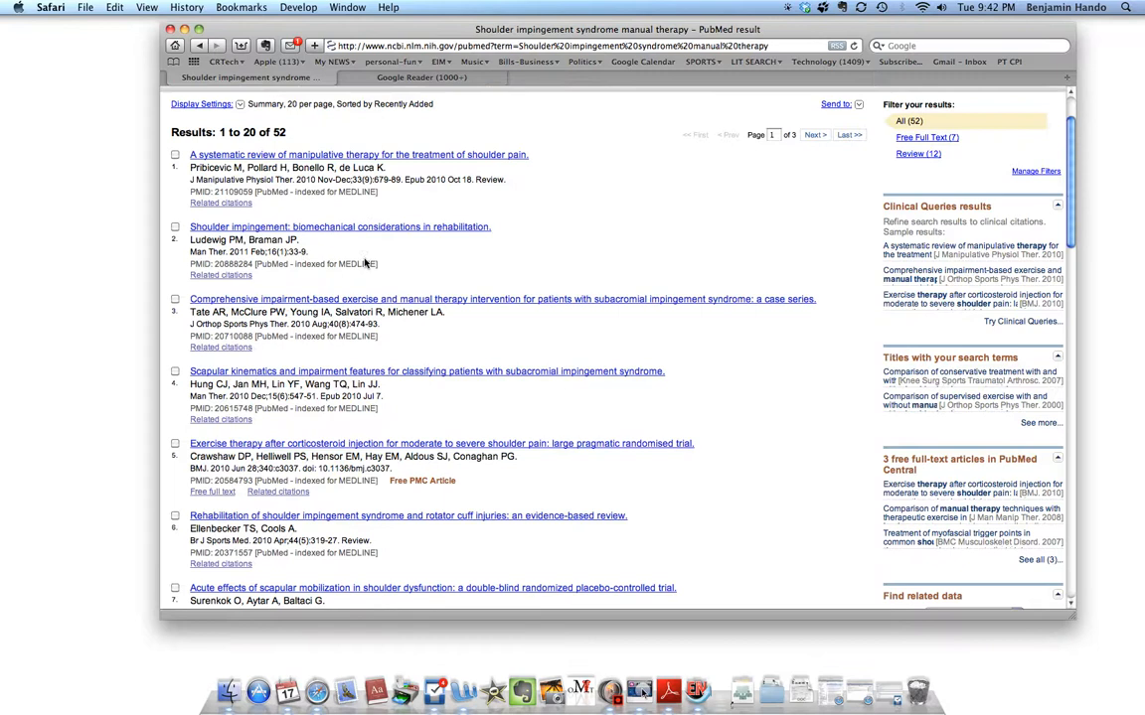
scroll("down", 3)
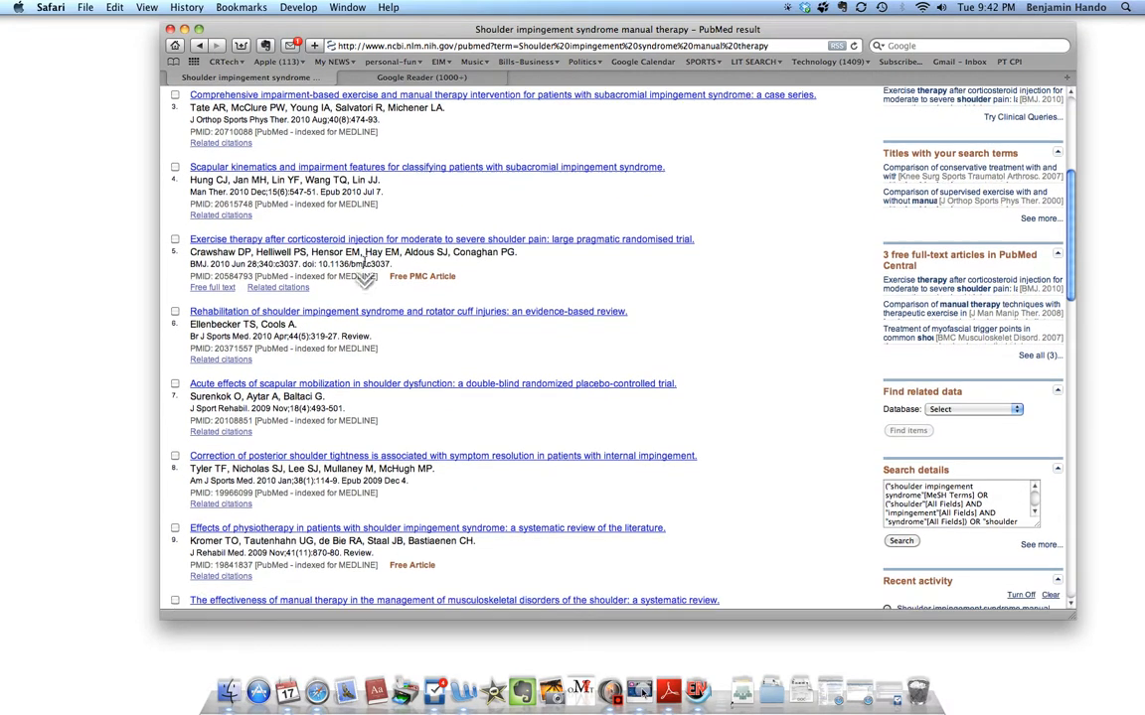
scroll("down", 3)
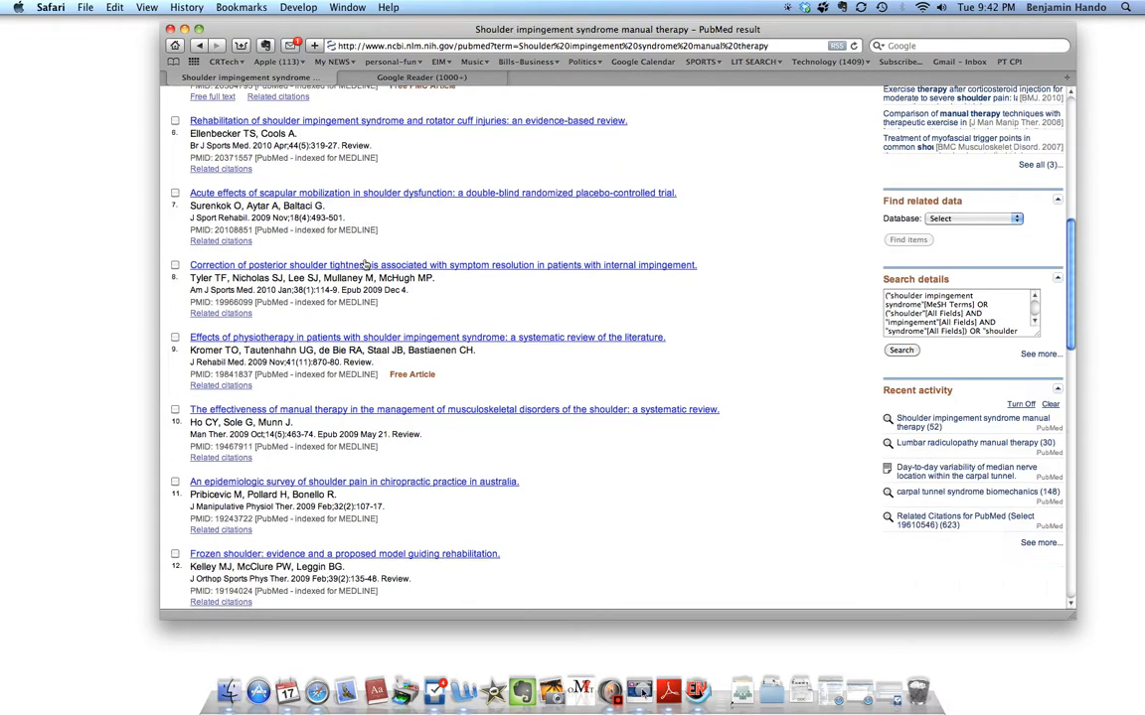
scroll("down", 3)
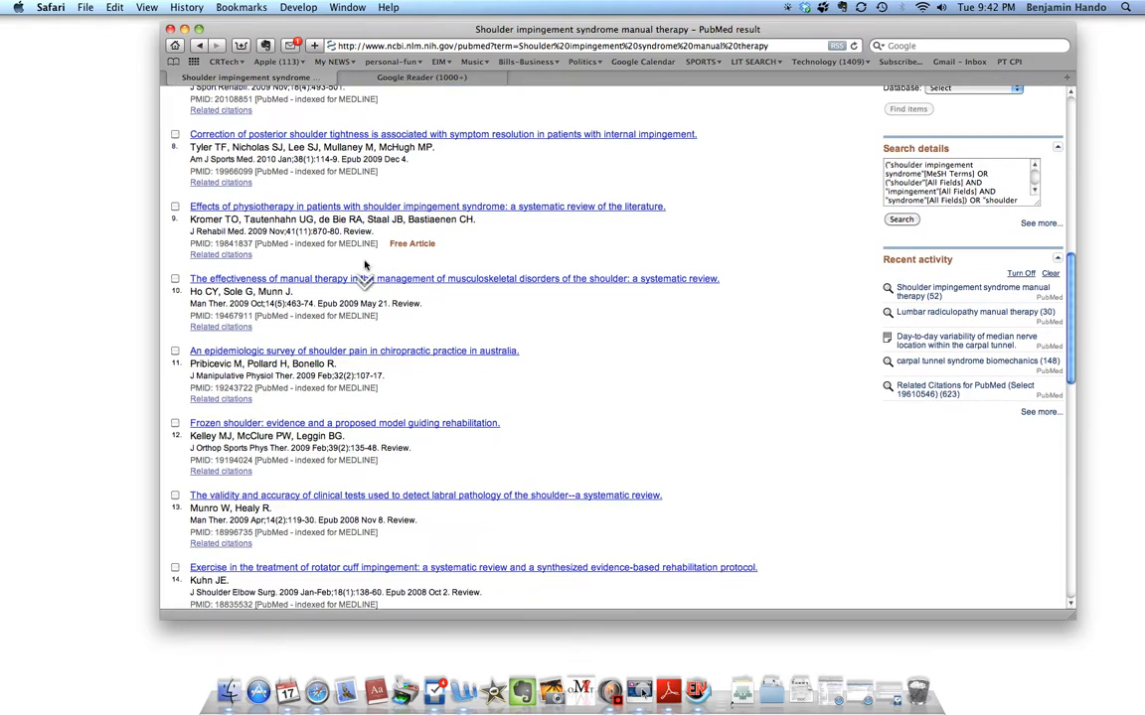
scroll("down", 3)
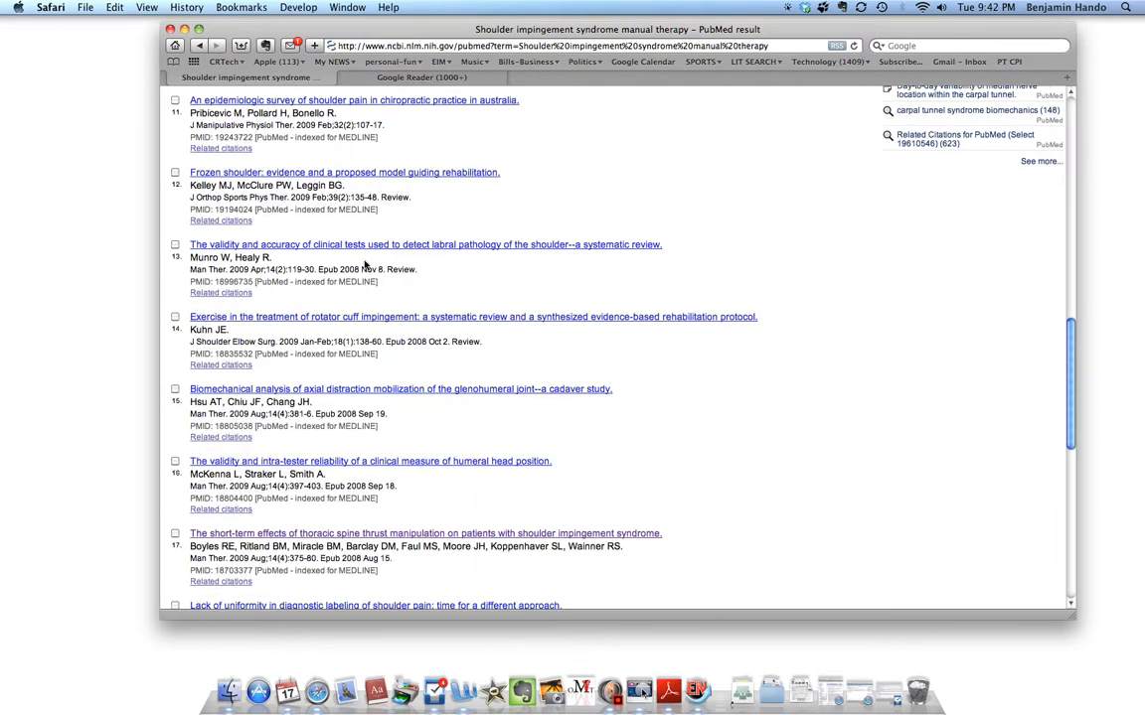
scroll("down", 3)
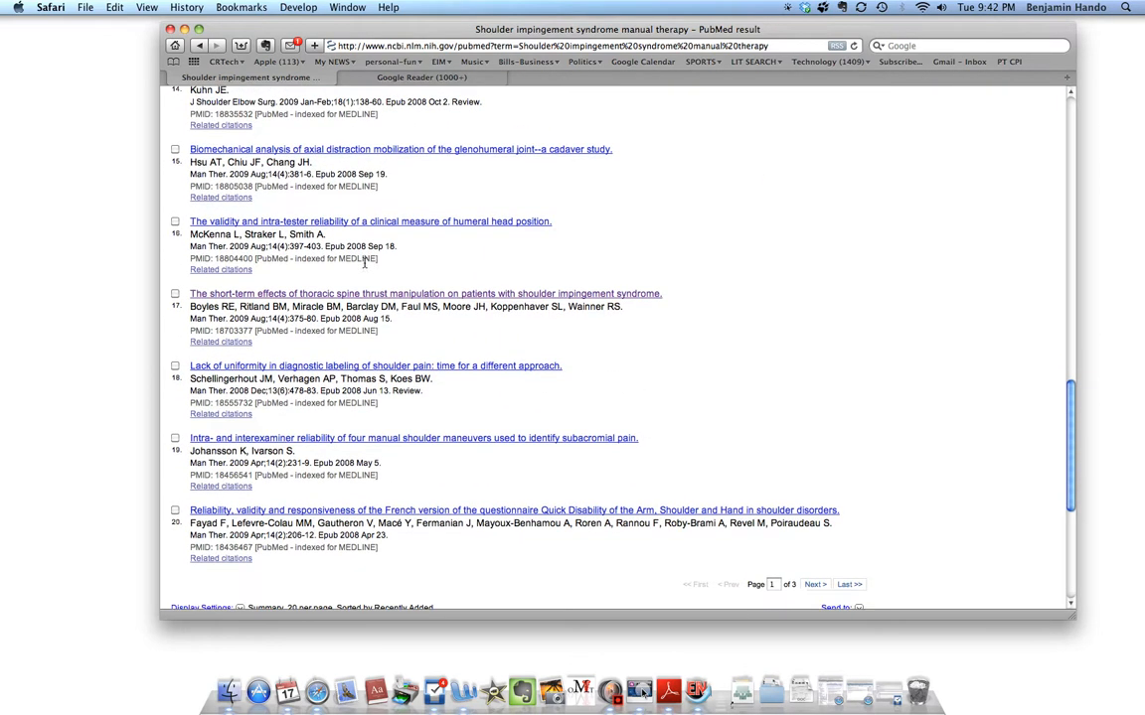
scroll("up", 3)
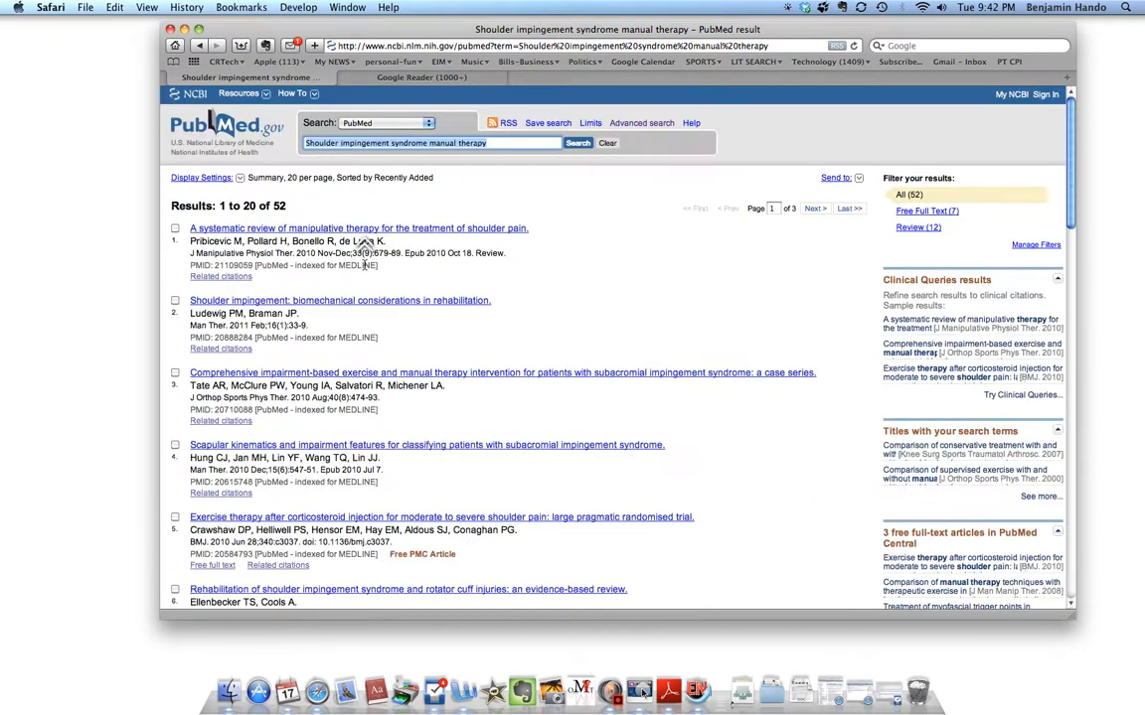
mouse_move(508, 208)
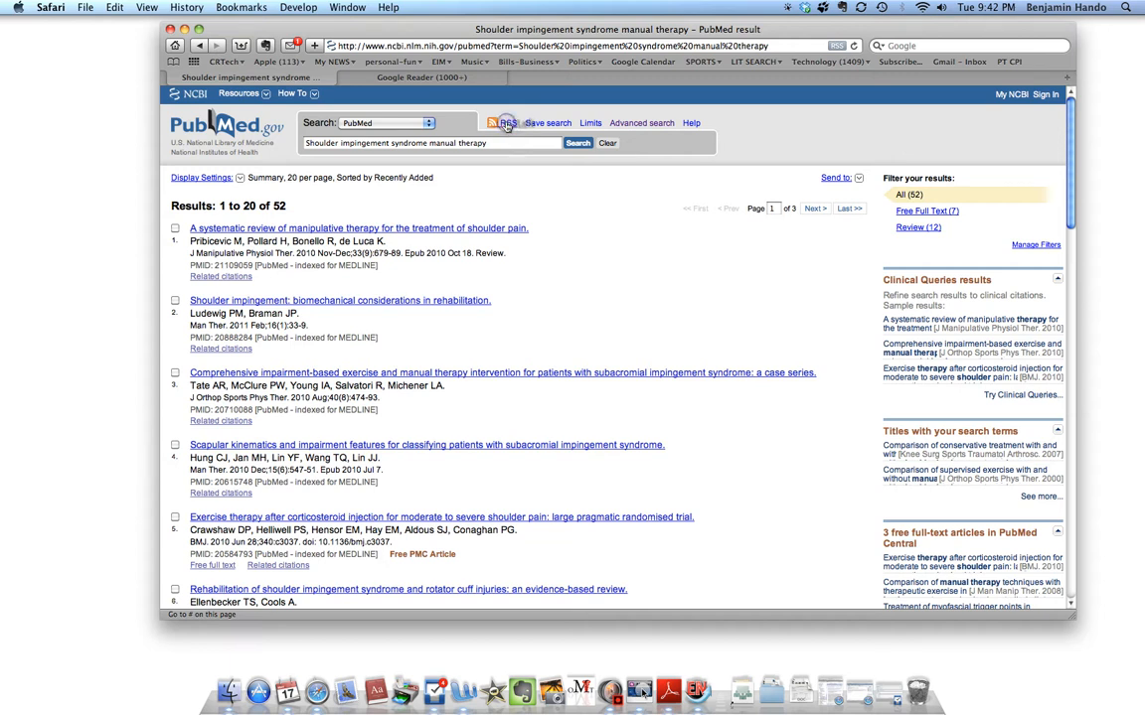
- Create an RSS feed for the shoulder impingement search and copy its XML link
left_click(506, 122)
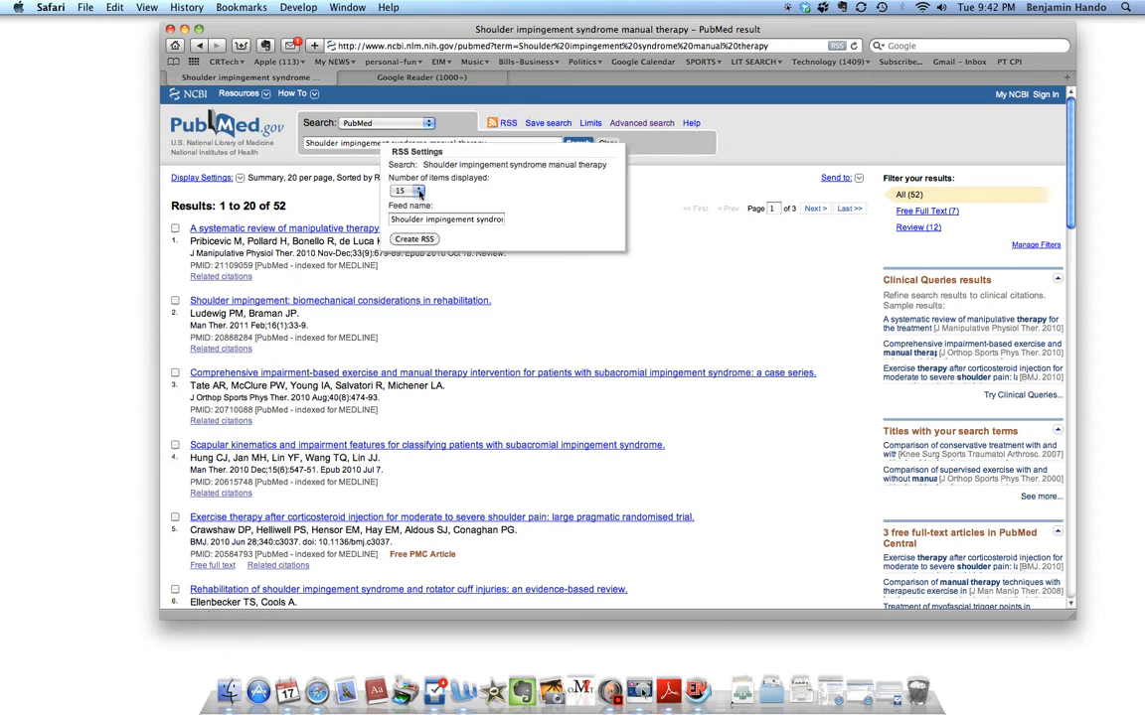
left_click(407, 190)
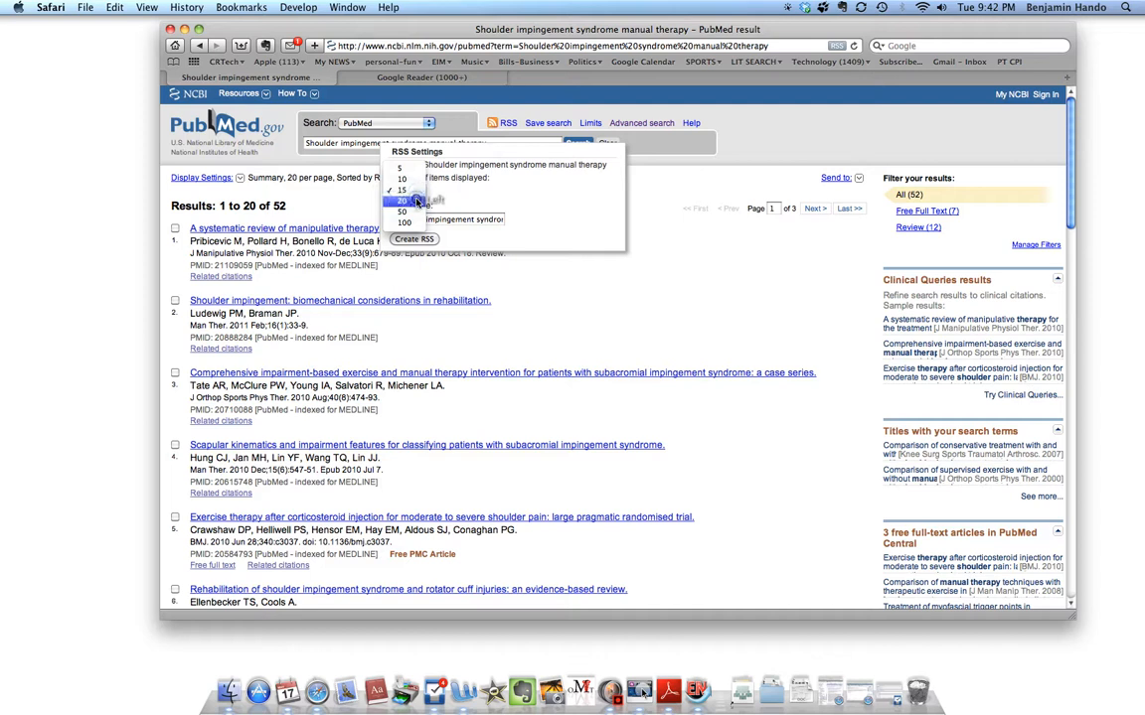
left_click(413, 239)
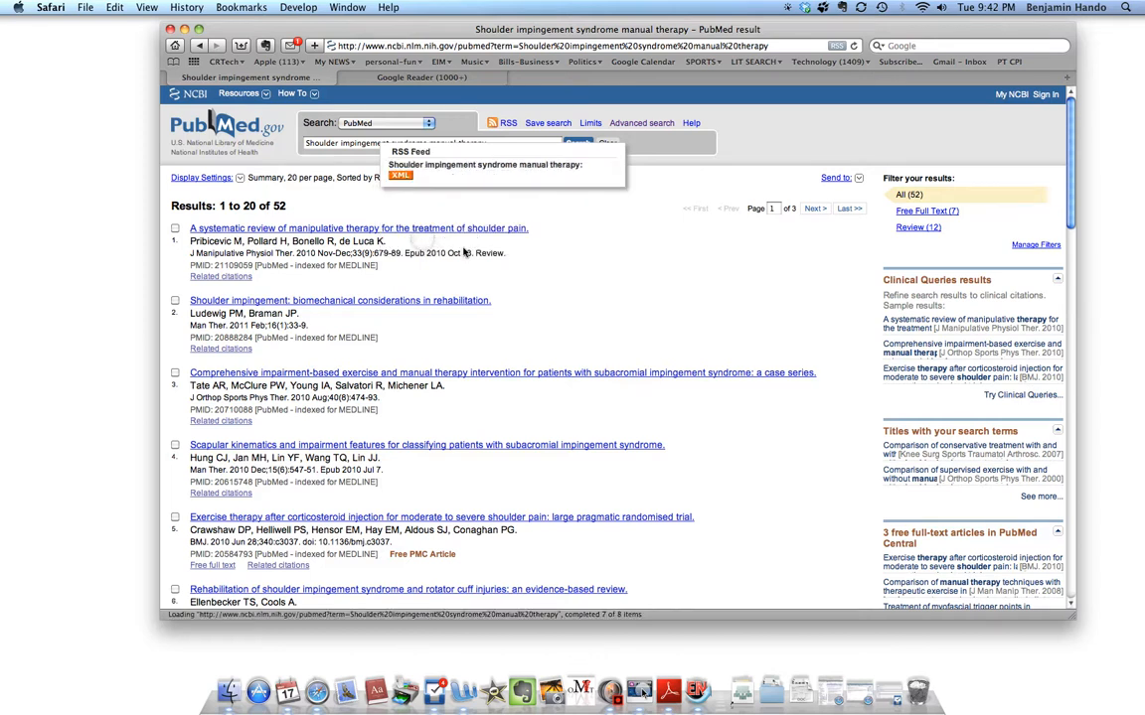
mouse_move(844, 134)
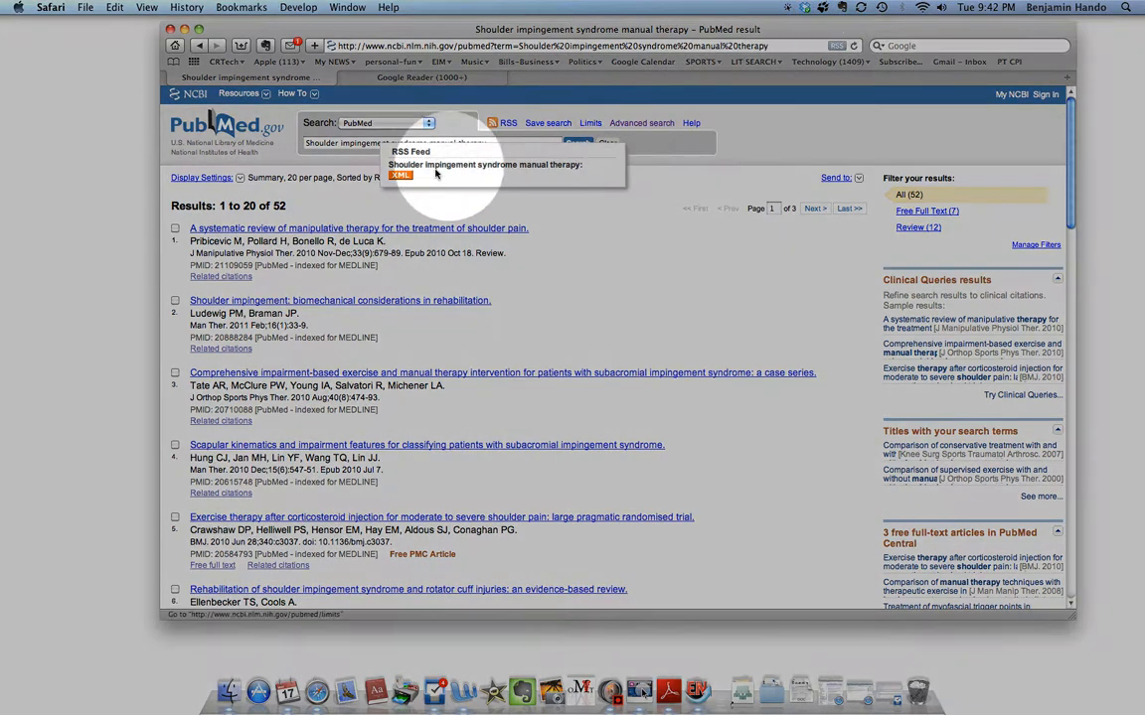
right_click(401, 174)
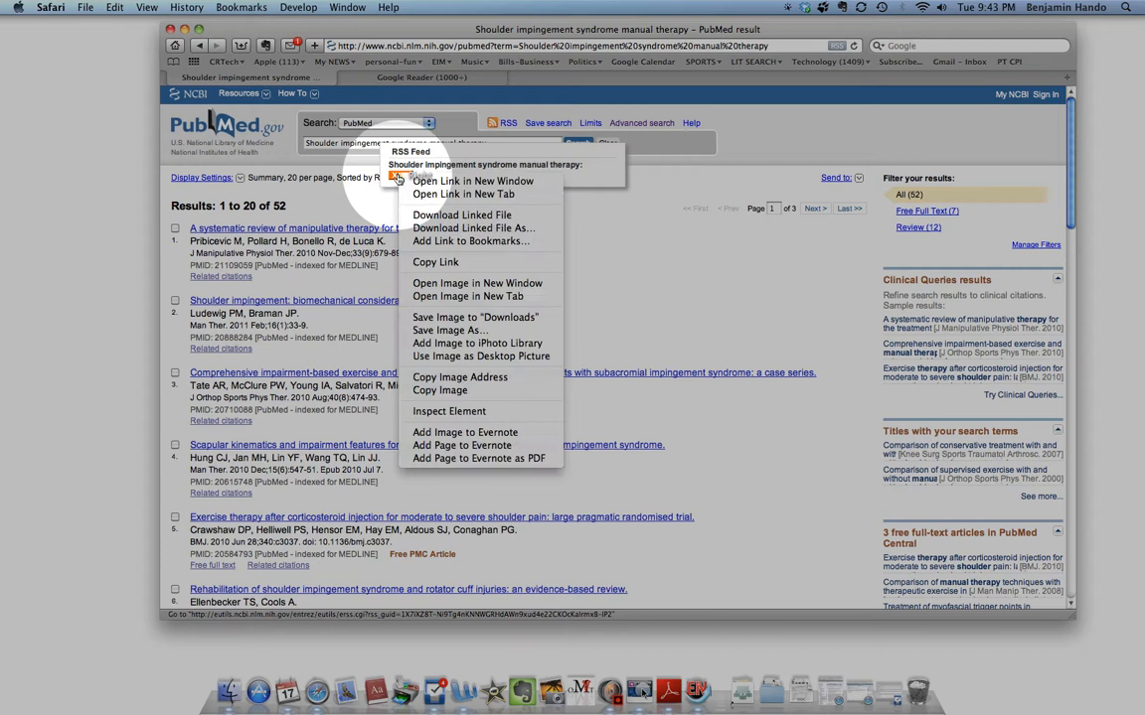
mouse_move(435, 262)
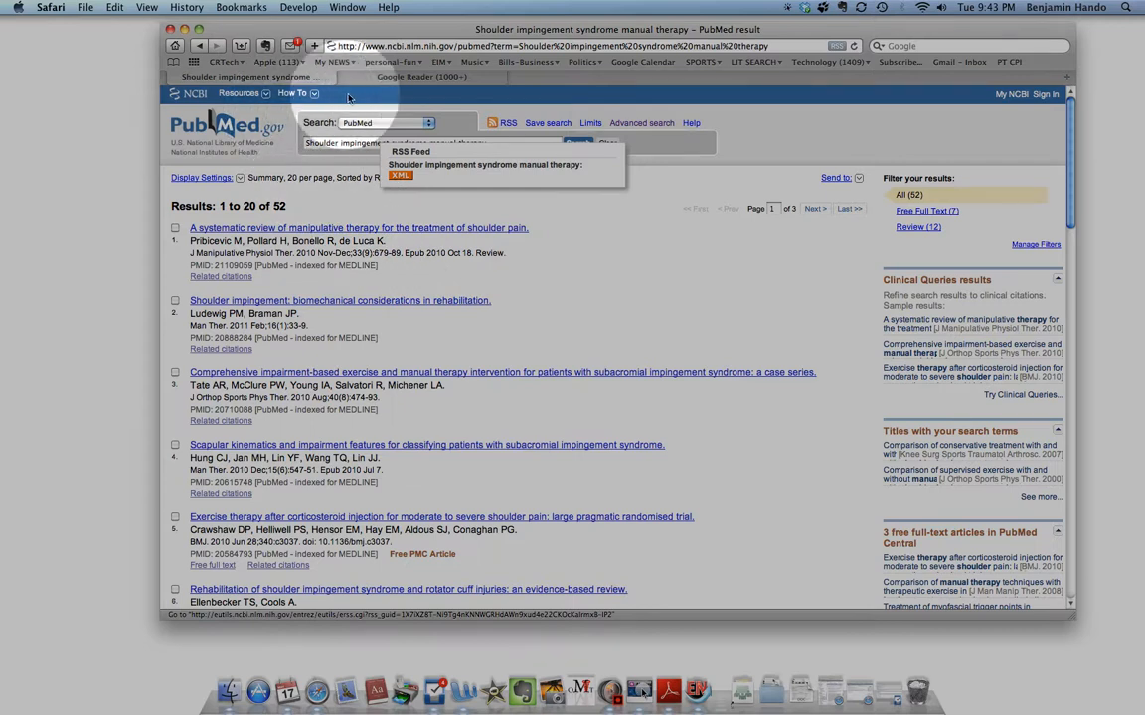
left_click(421, 78)
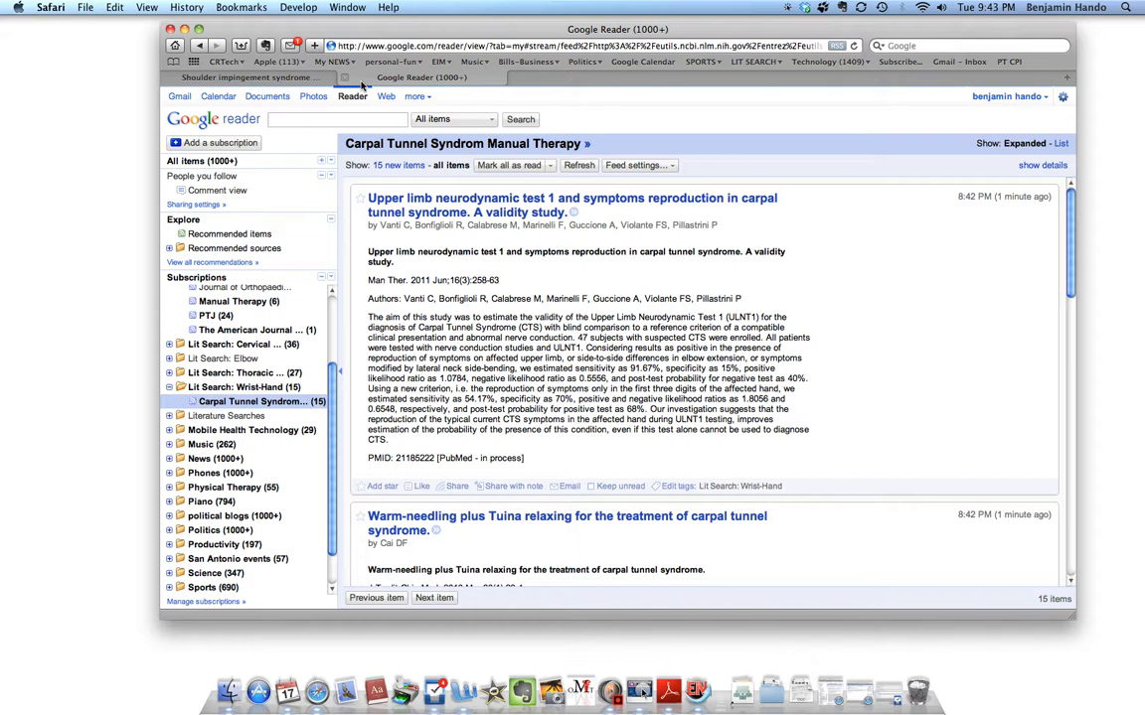
- Start adding a Google Reader subscription and focus the feed address field
left_click(220, 142)
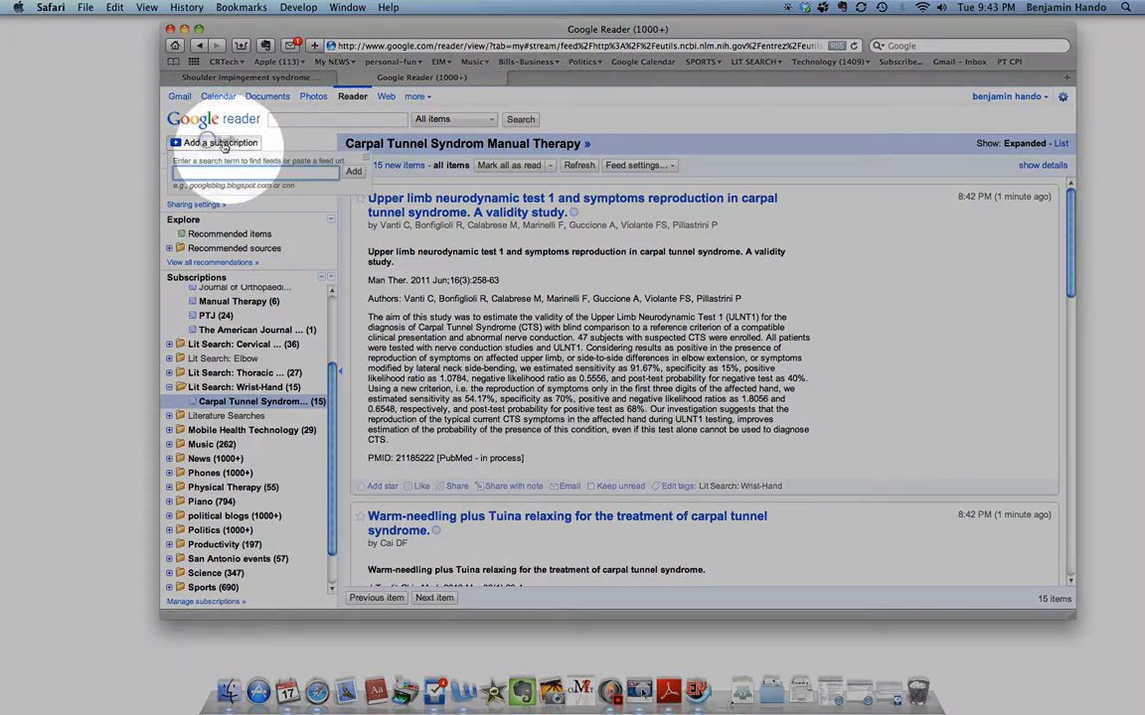
left_click(256, 172)
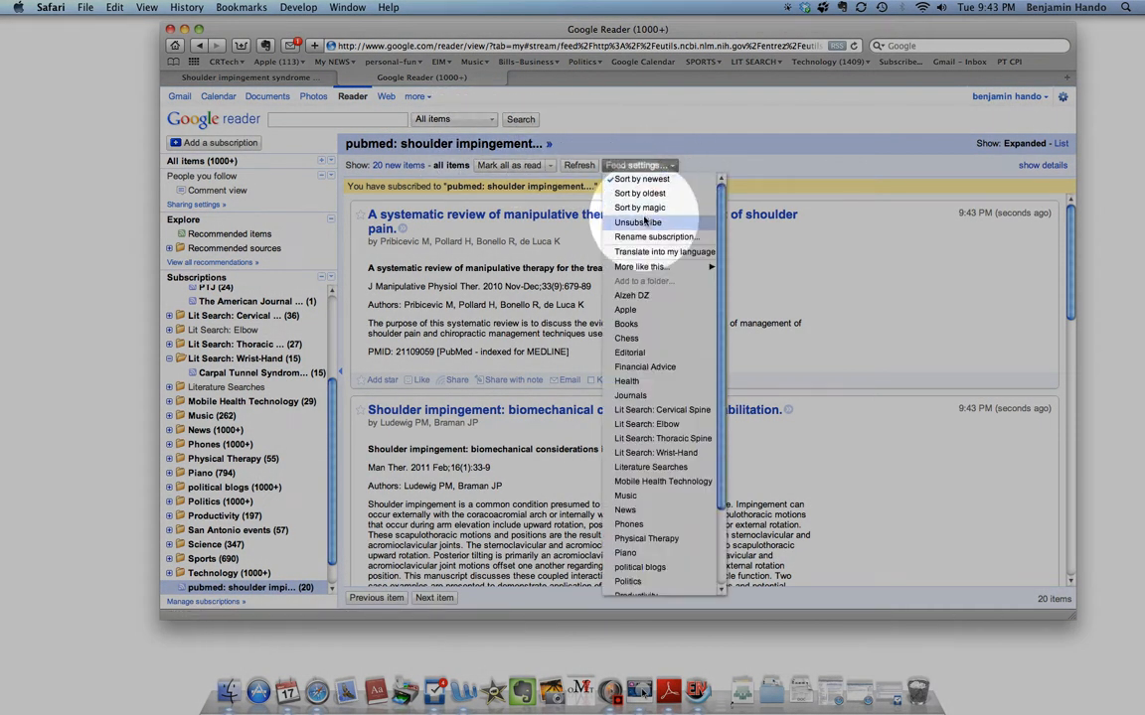
- Rename the impingement subscription to 'Shoulder Impingement Syndrome Manual Therapy'
left_click(656, 237)
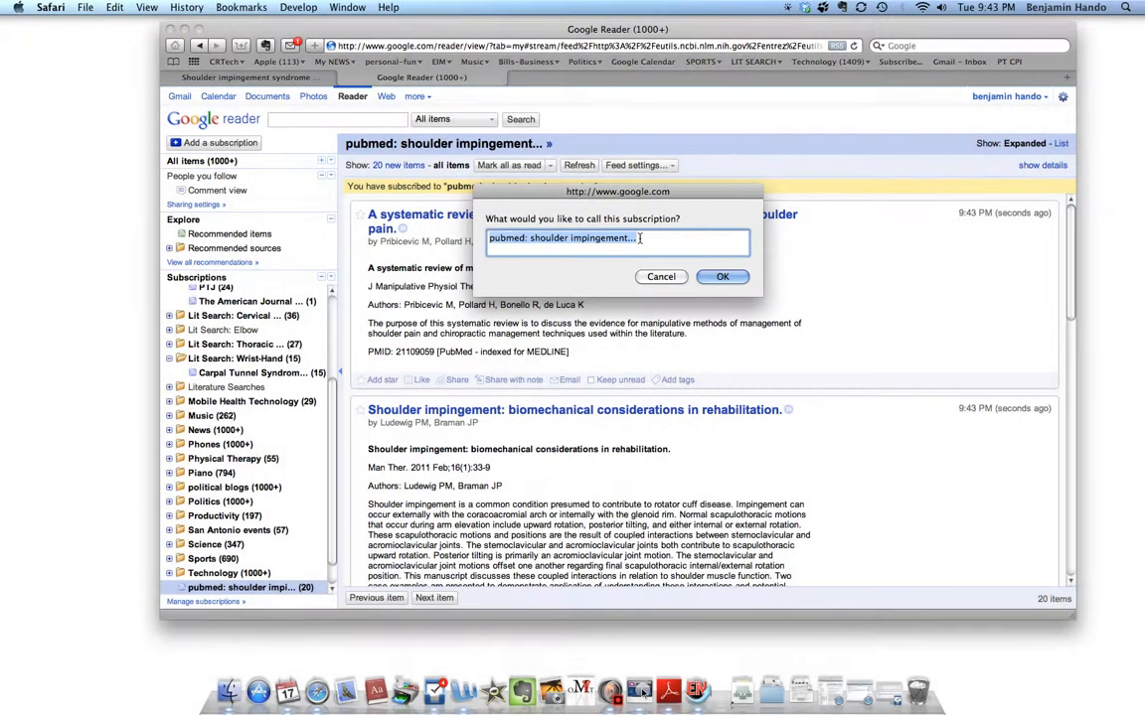
mouse_move(477, 224)
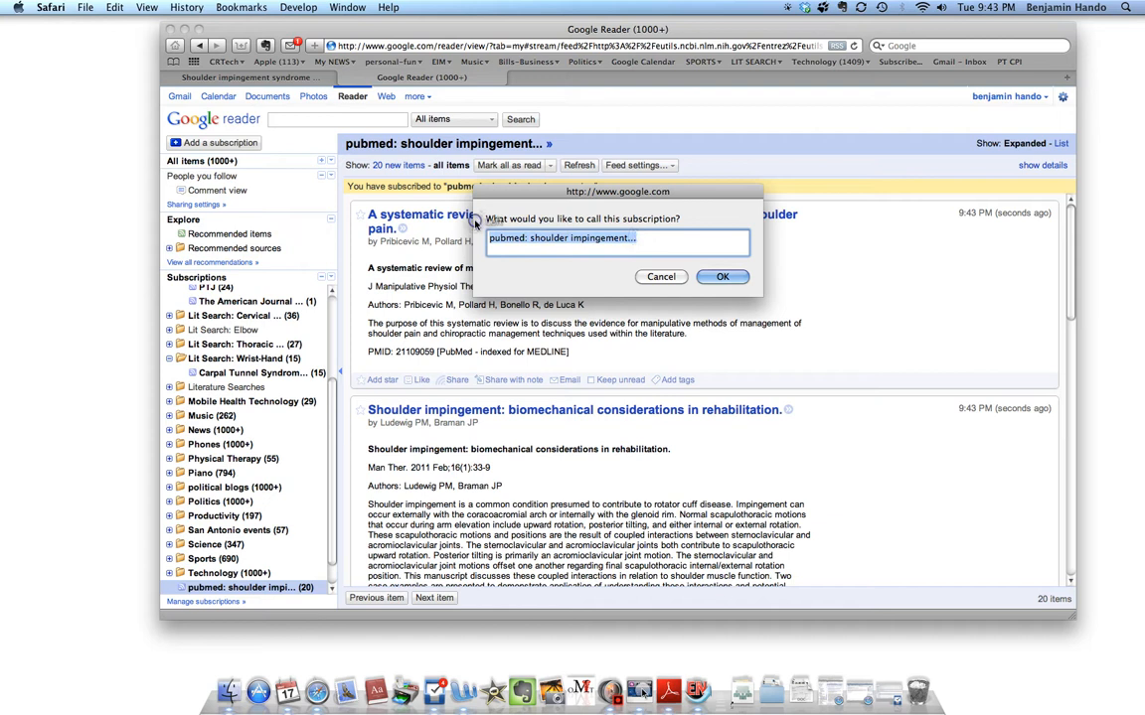
type("Sjo")
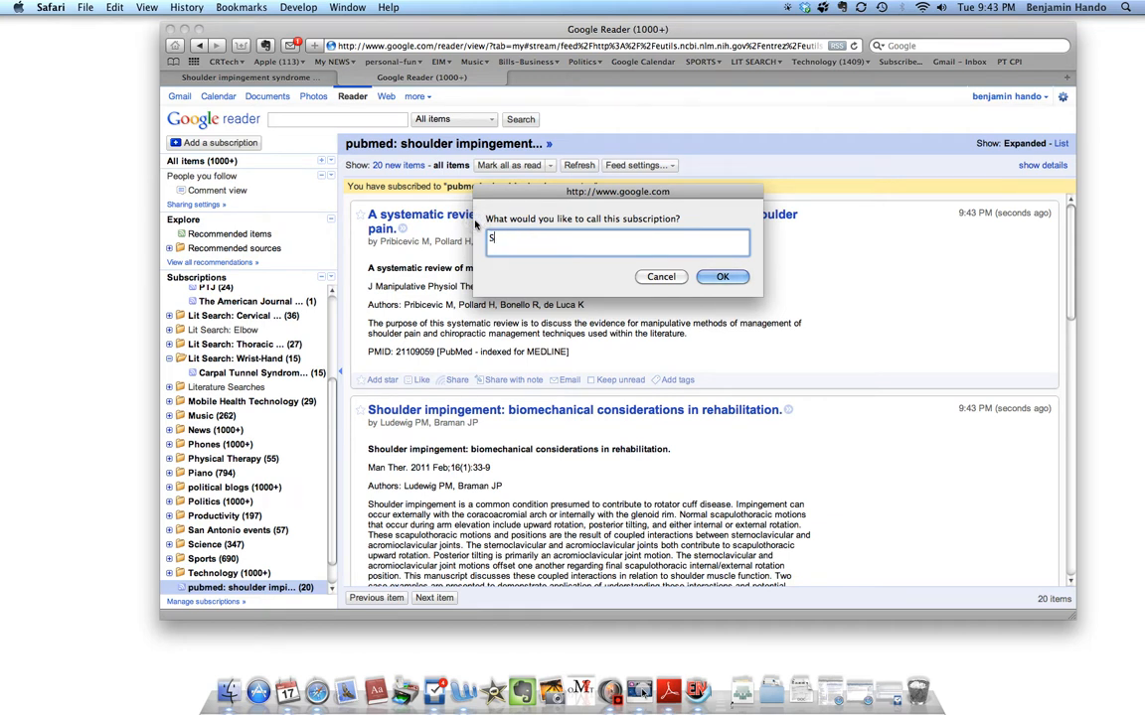
type("Shoulder Impi")
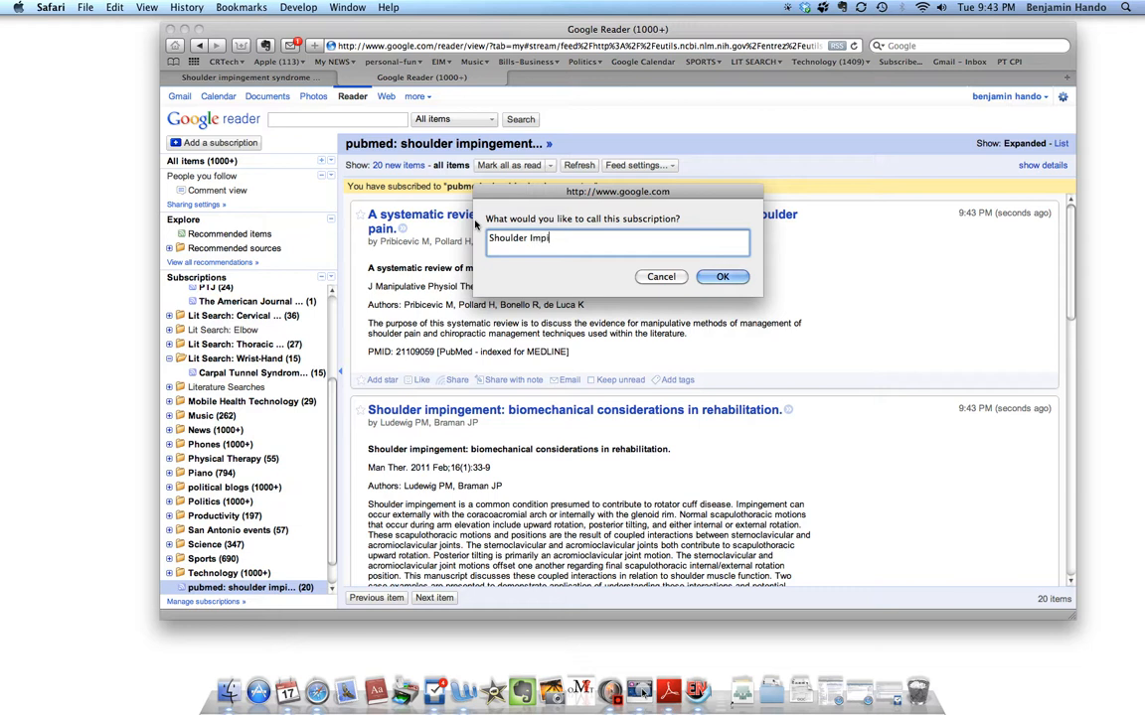
type("ngement")
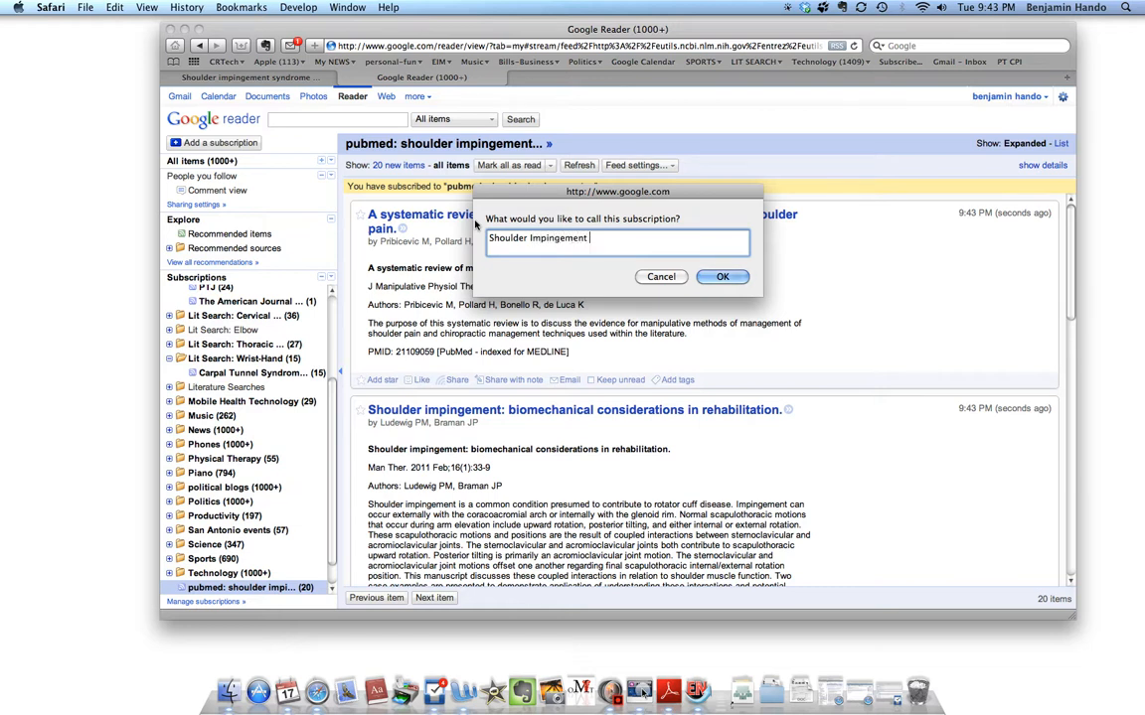
type("Syndrome Manu")
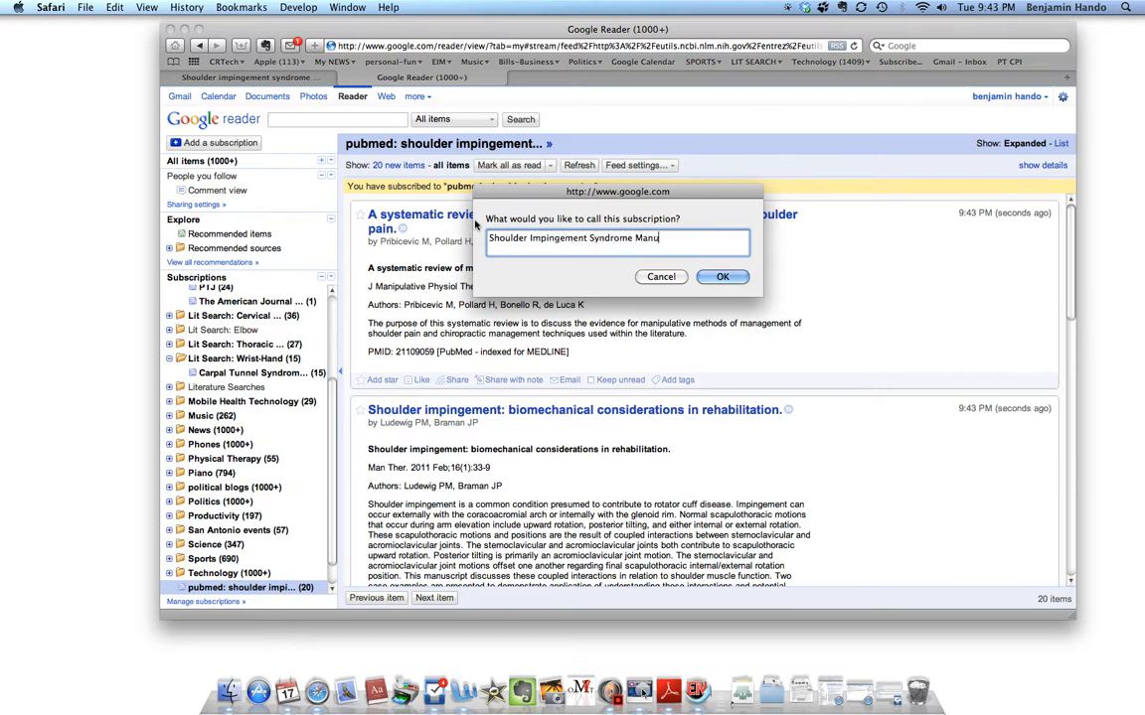
type("al Therapy")
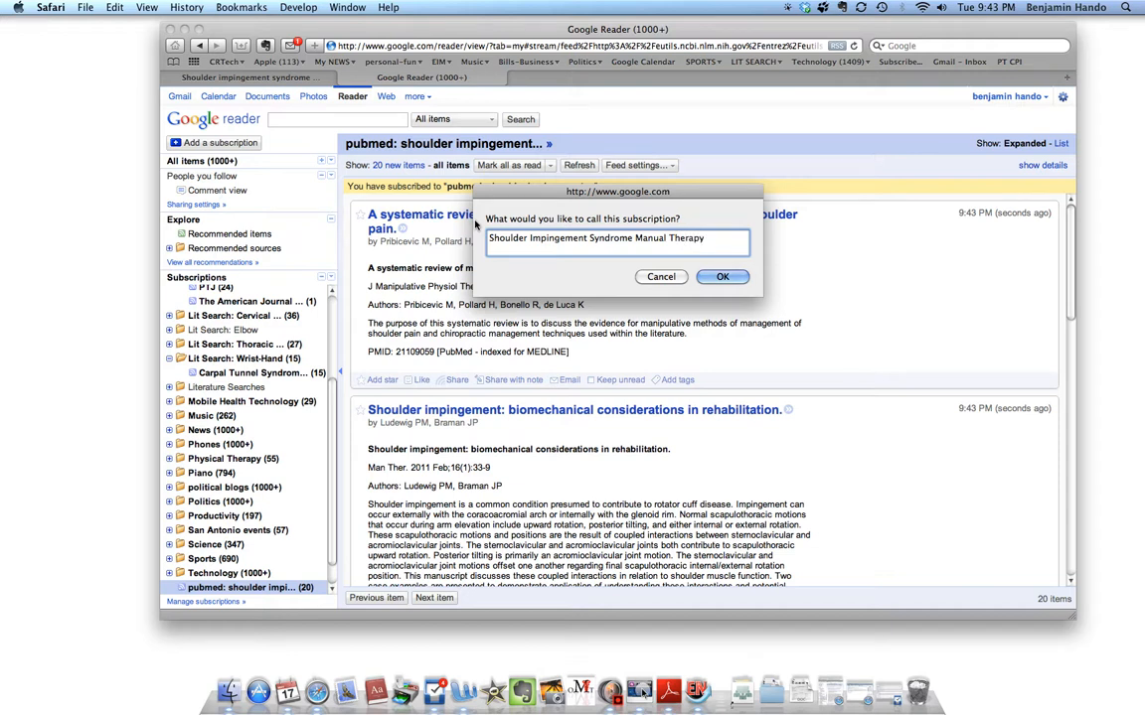
left_click(723, 276)
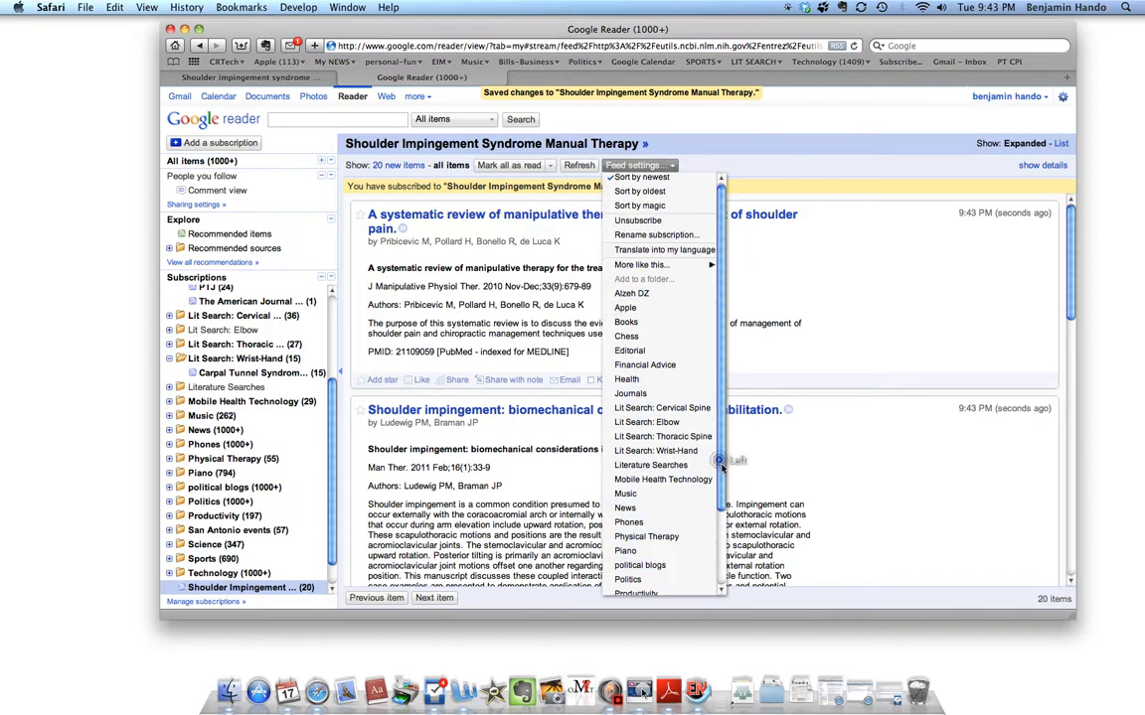
- File the renamed subscription into a new folder named 'Lit Search: Shoulder'
left_click(643, 278)
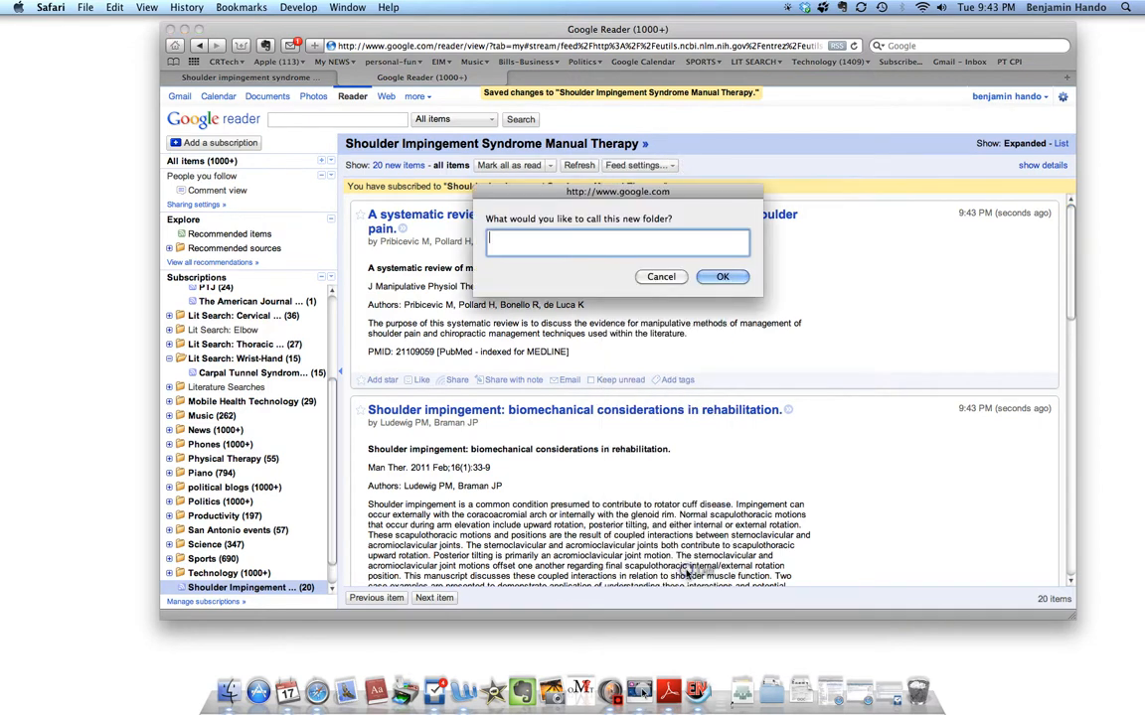
type("Li")
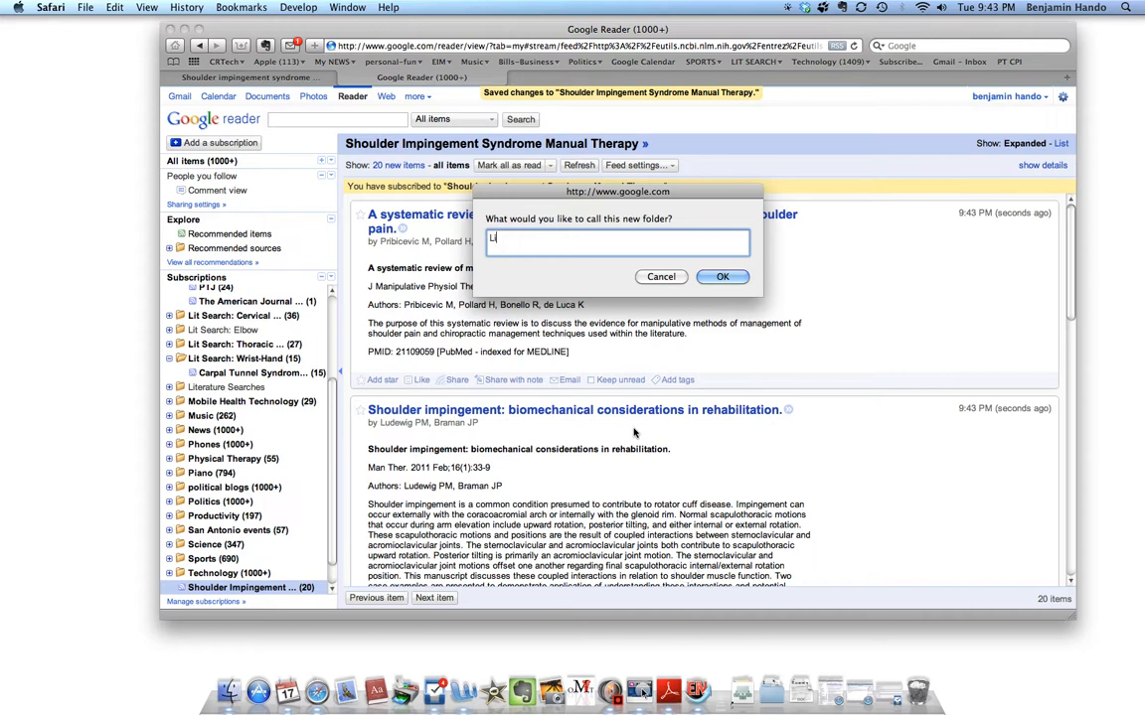
type("it Search: S")
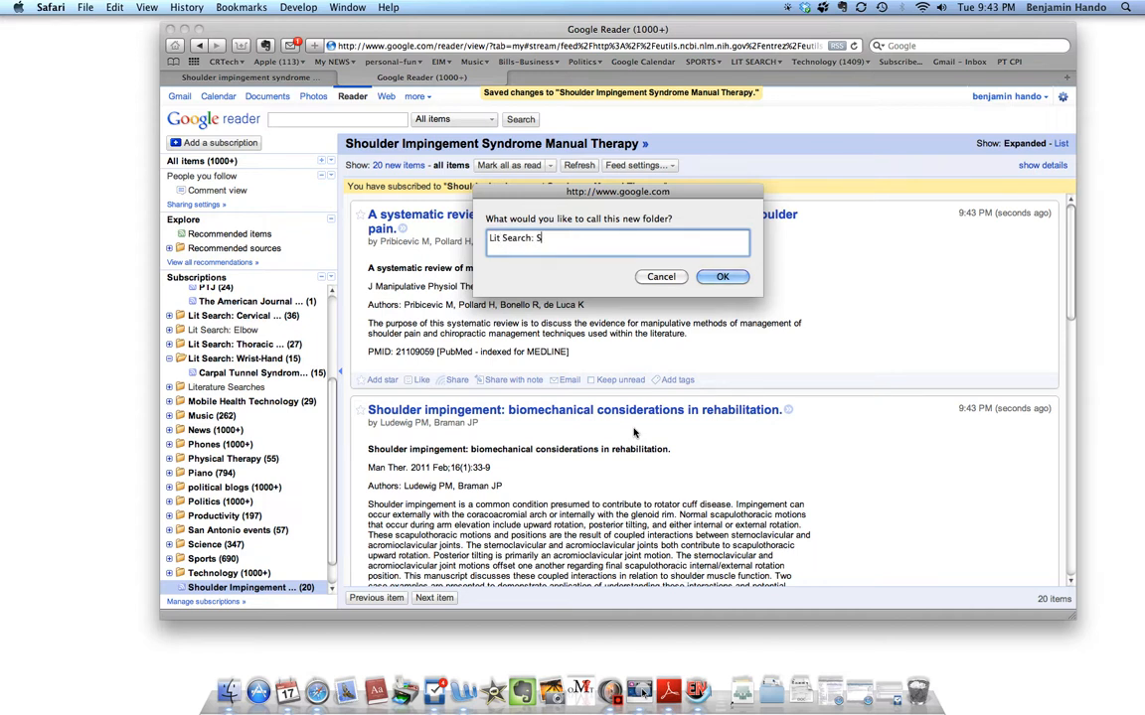
type("houlder")
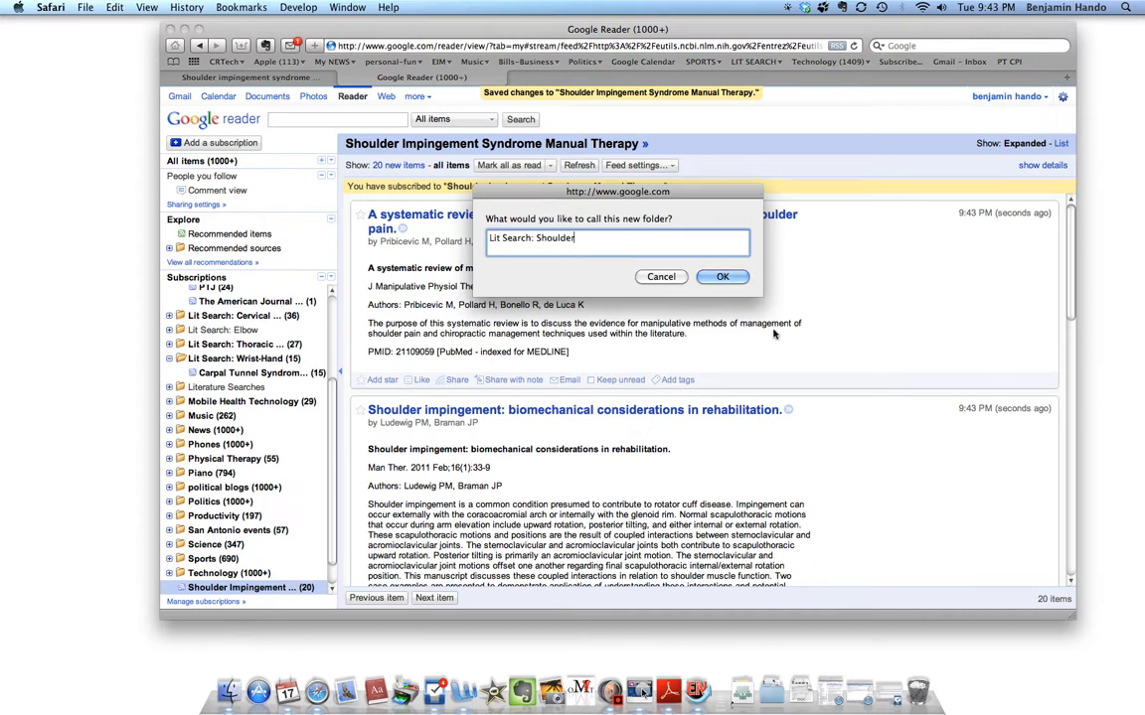
left_click(722, 276)
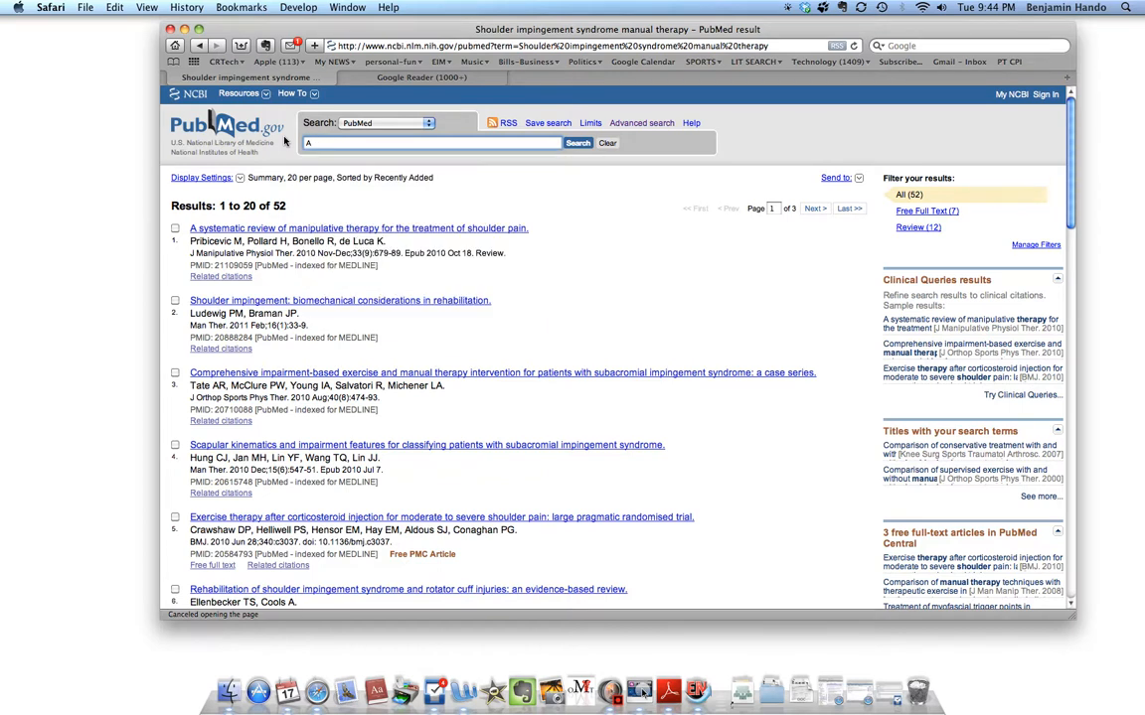
- Search PubMed for 'Frozen Shoulder Manual Therapy' and scroll through the 136 results
type("dhesiv")
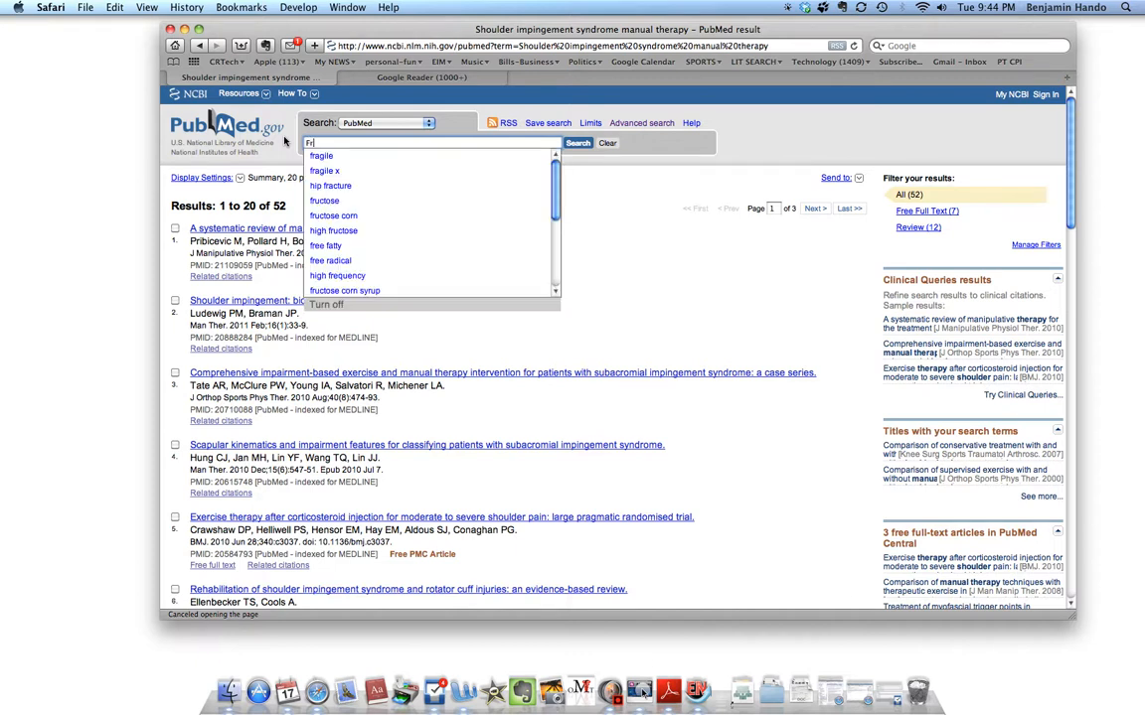
type("Frozen Shoulder")
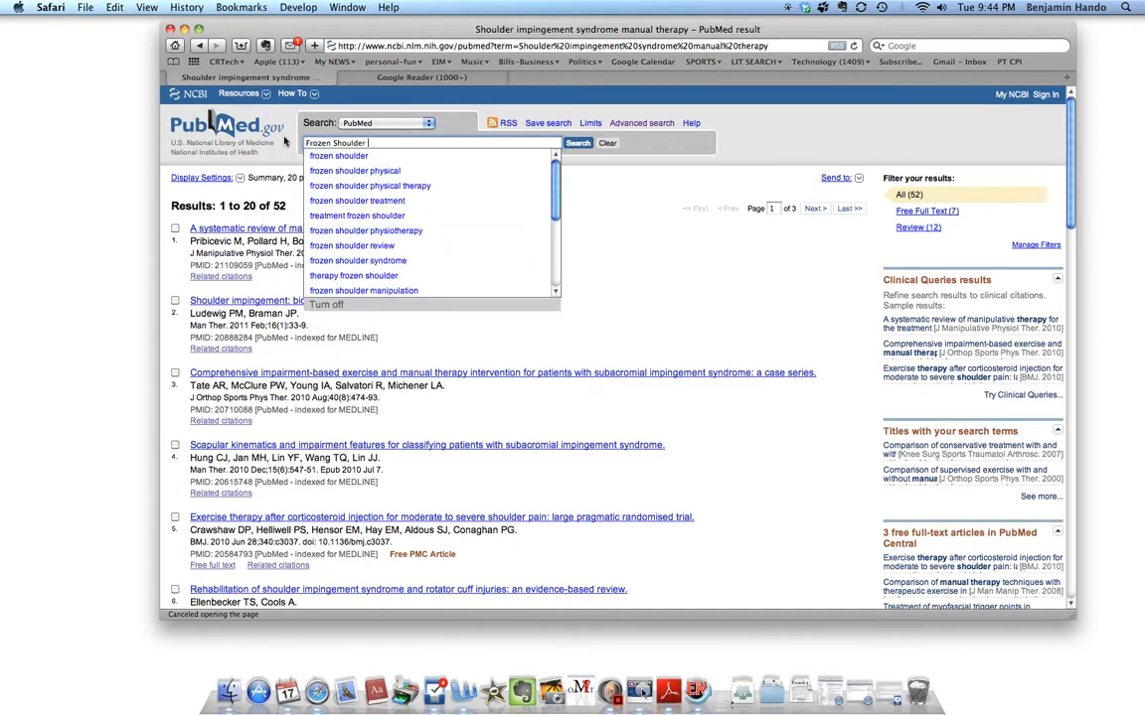
type("Manual Therapy")
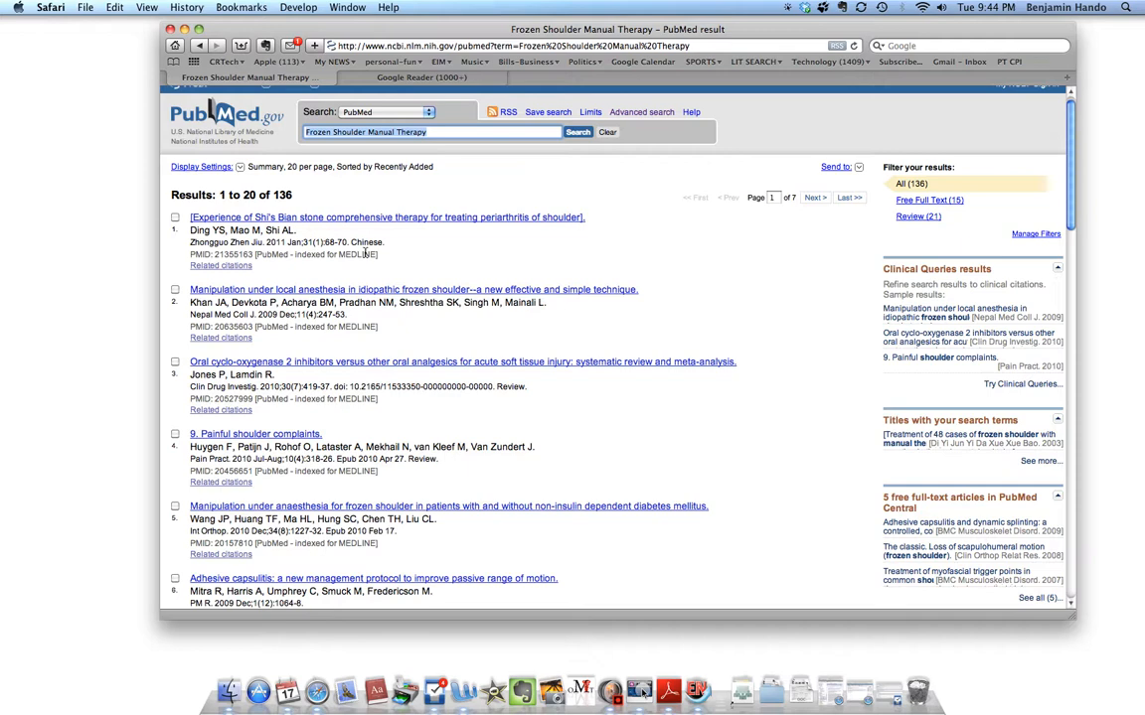
scroll("down", 3)
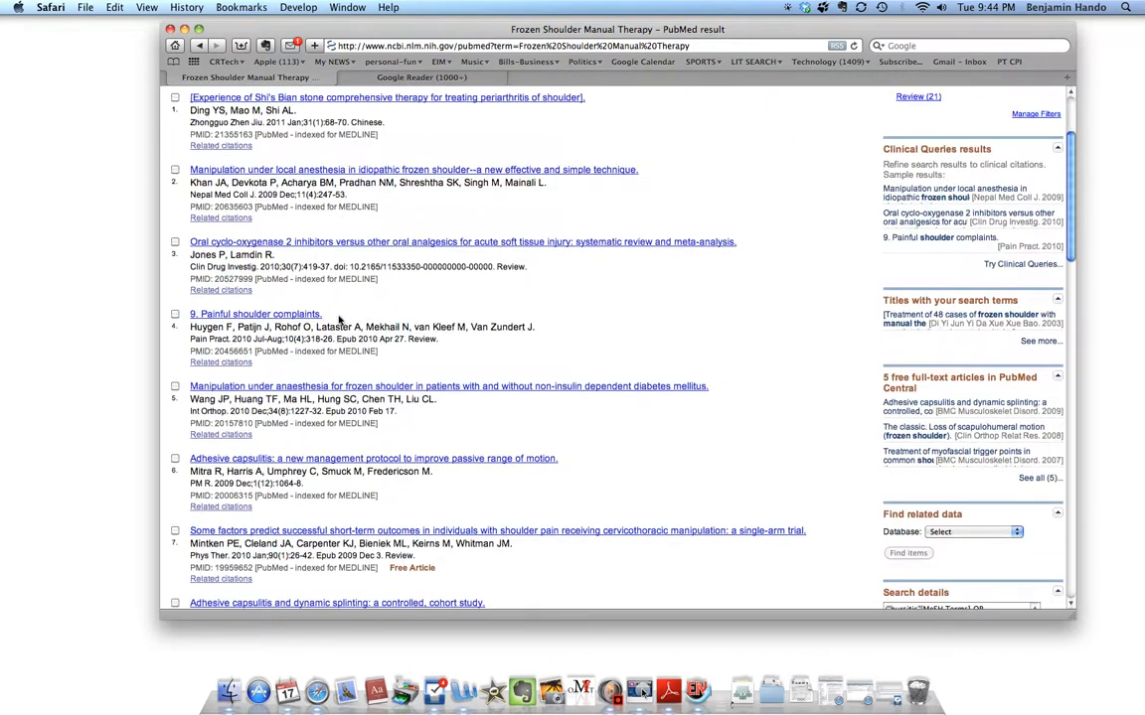
scroll("down", 3)
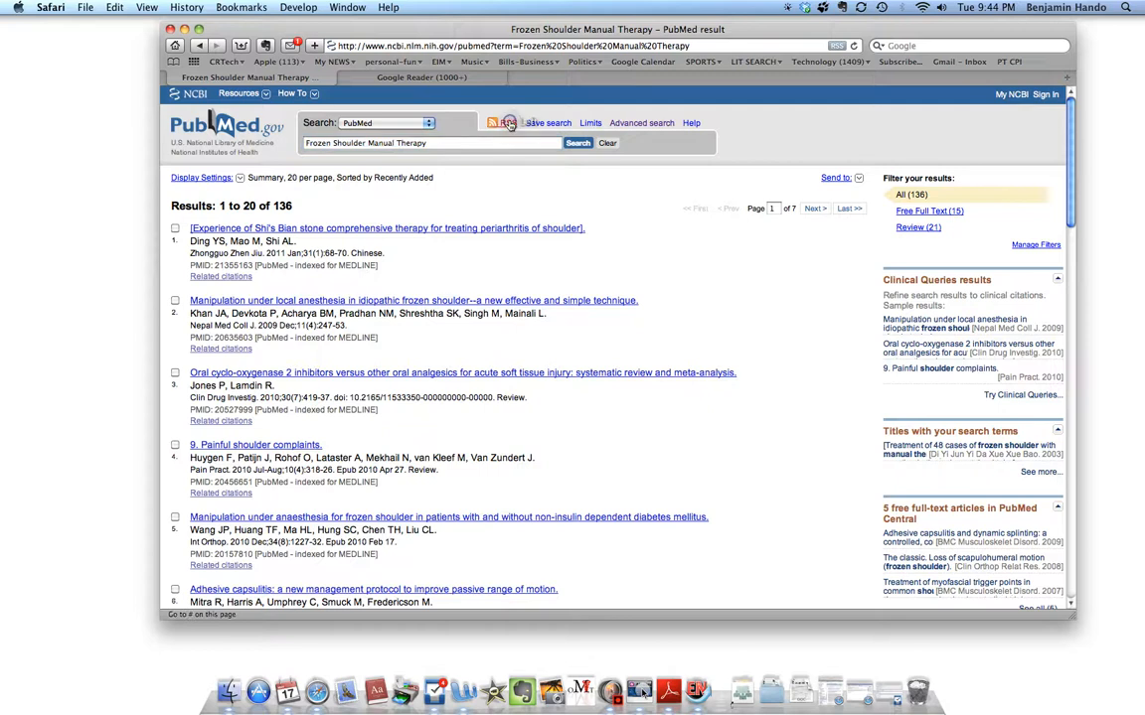
- Create a 20-item RSS feed for the frozen shoulder search
left_click(509, 123)
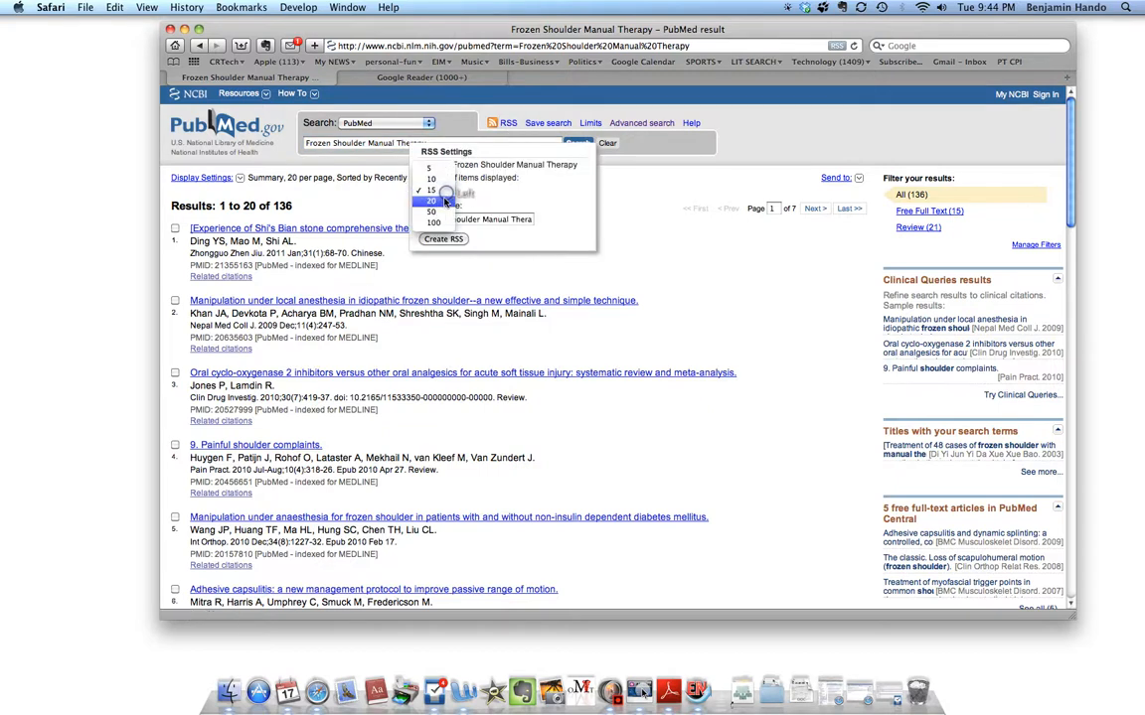
left_click(430, 200)
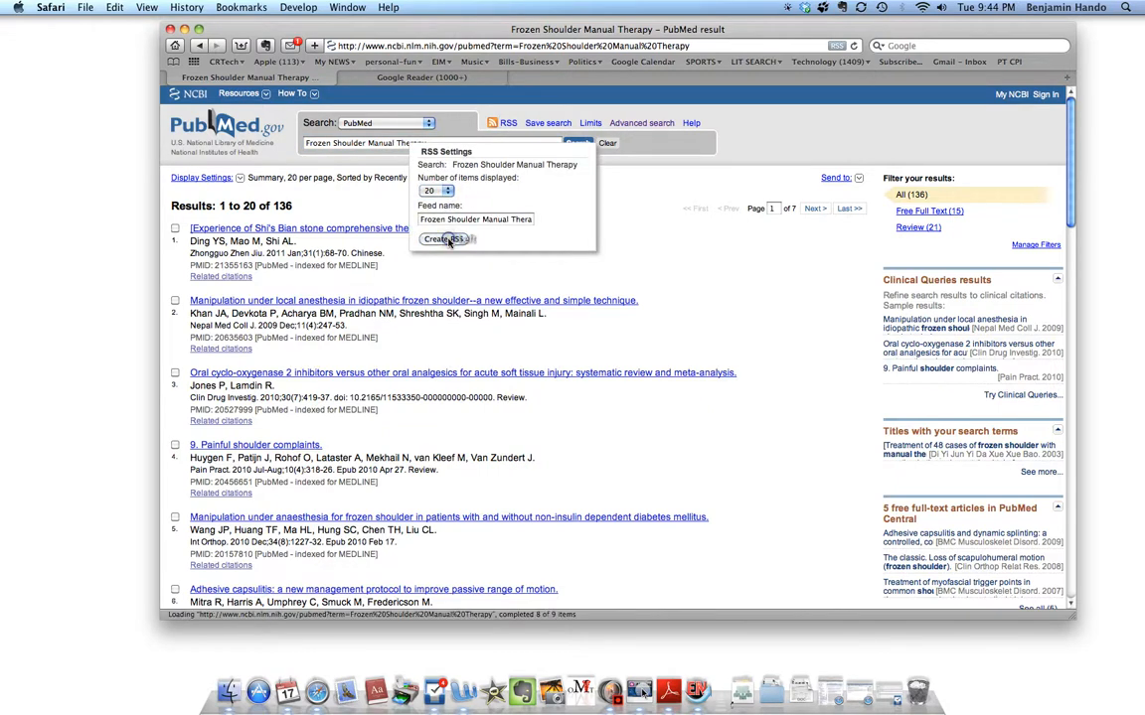
left_click(442, 238)
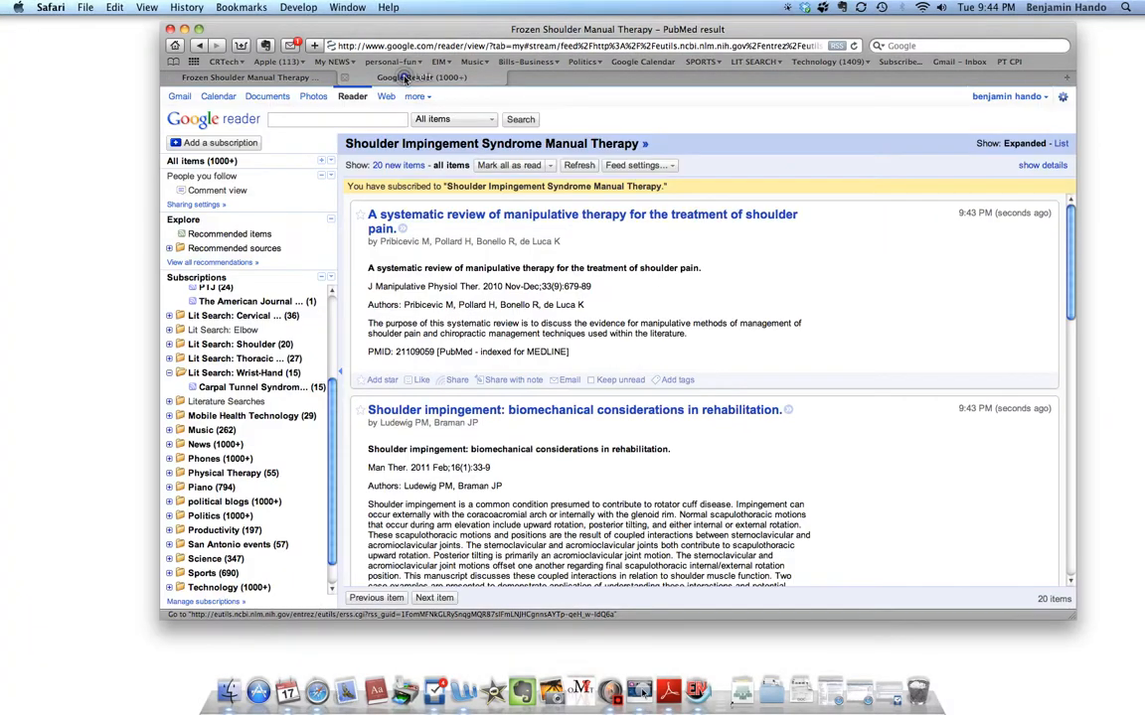
- Subscribe to the frozen shoulder feed in Google Reader and bring up its rename prompt
left_click(214, 142)
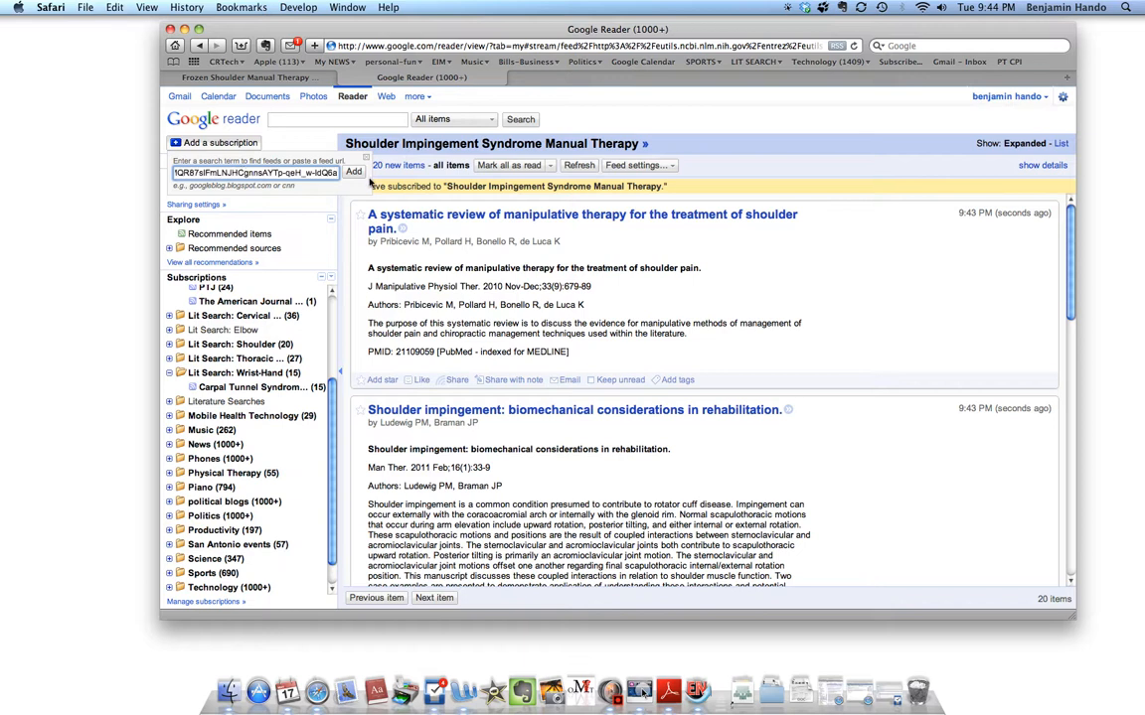
left_click(354, 171)
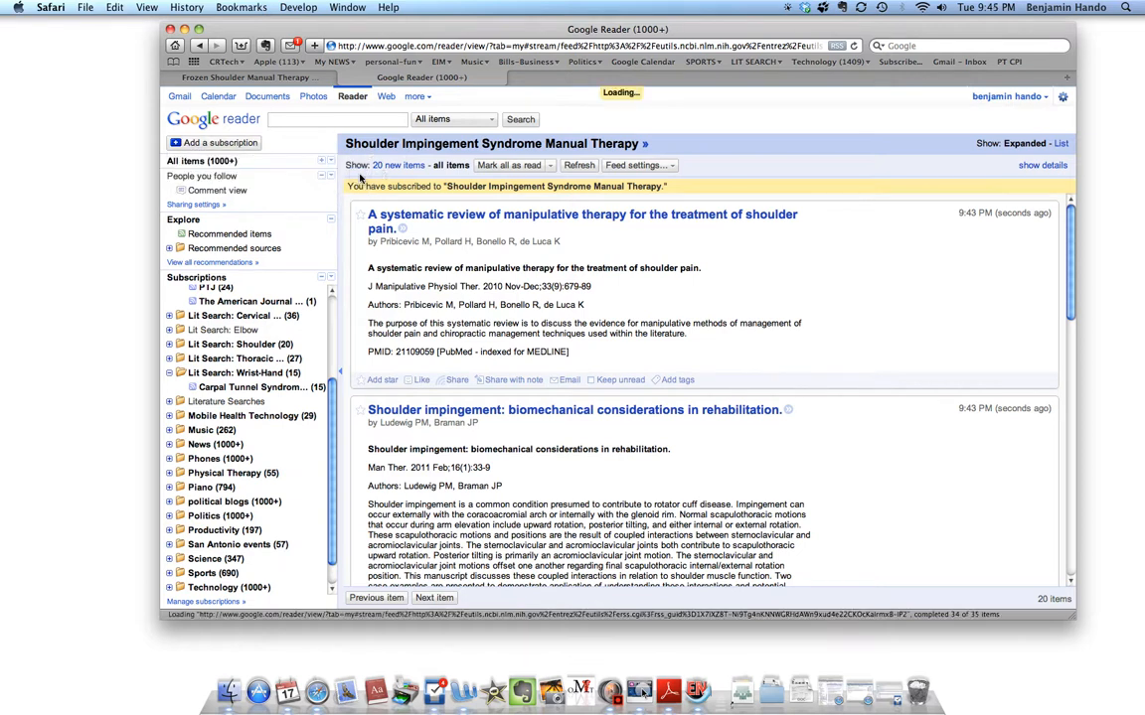
left_click(637, 165)
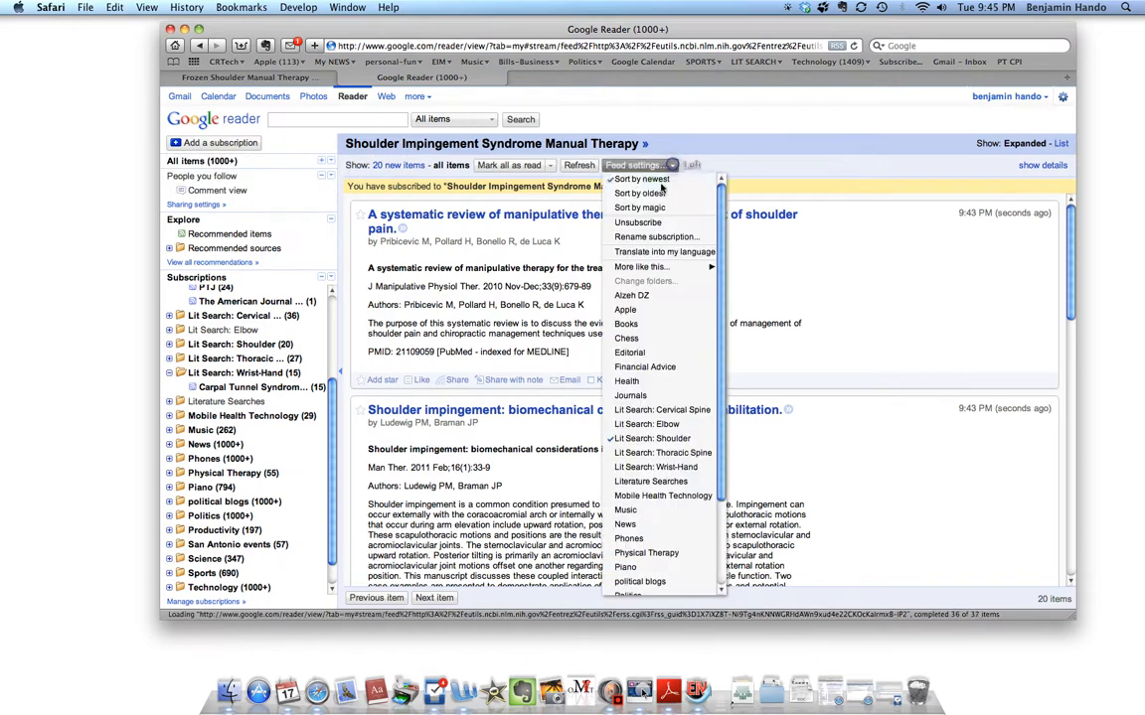
left_click(657, 236)
type("Frozen Should")
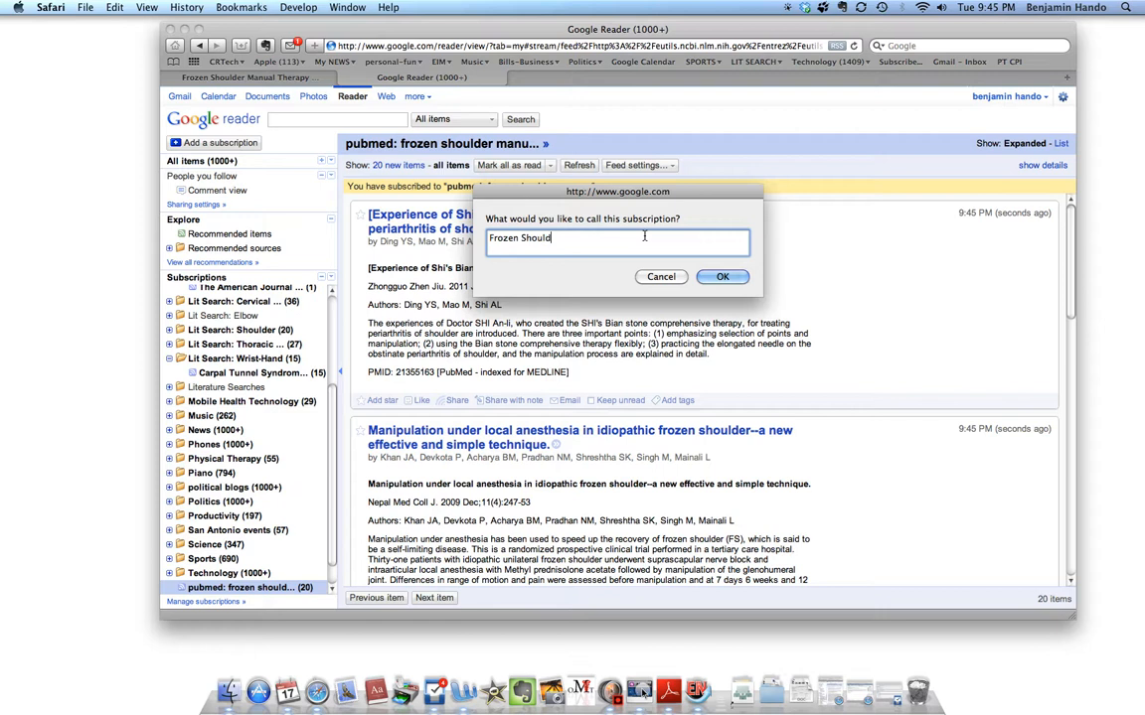
- Name the frozen shoulder subscription 'Frozen Shoulder Manual Therapy' and confirm
type("er Manual T")
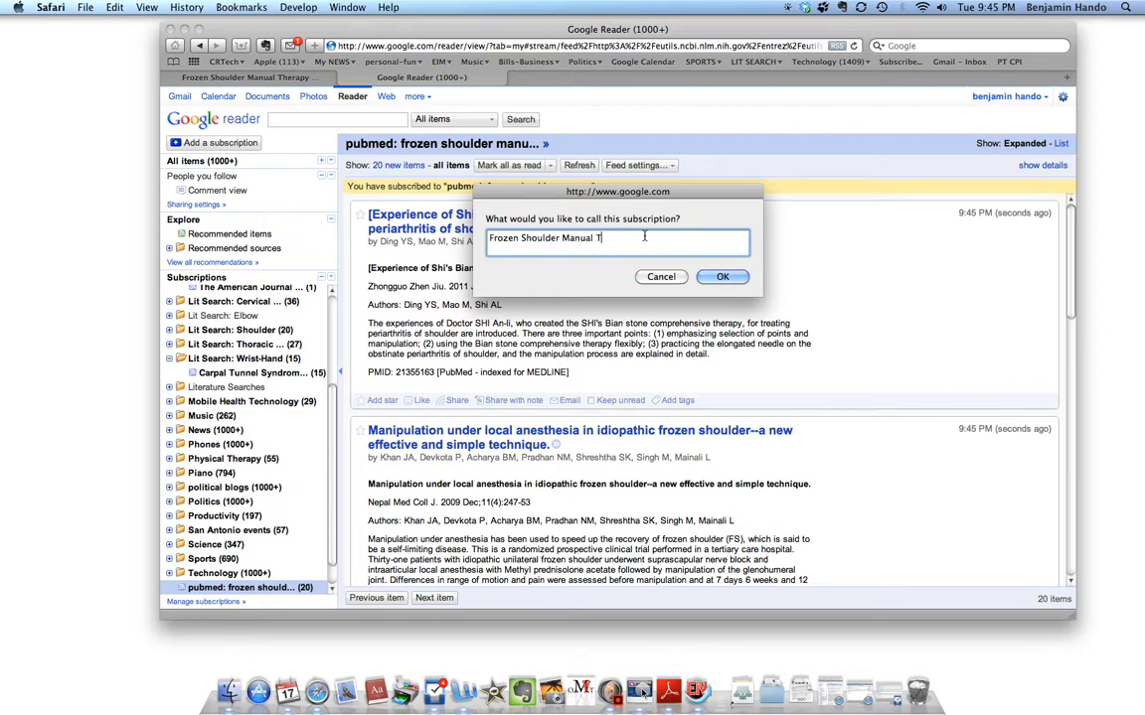
type("herapy")
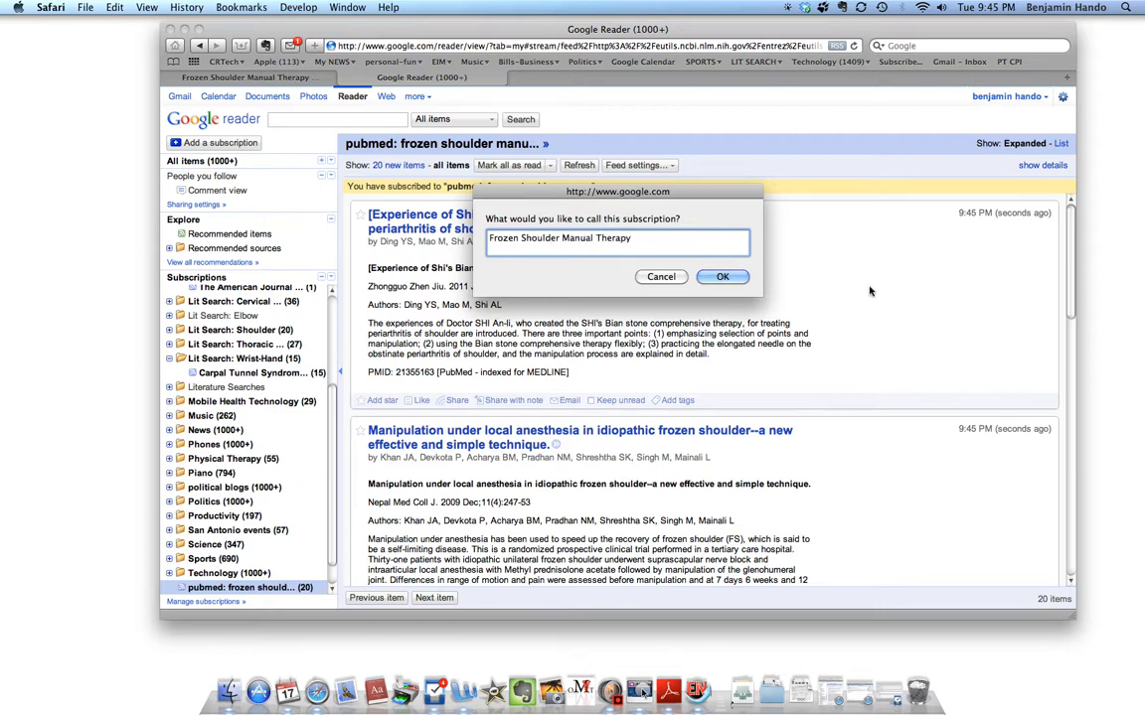
left_click(722, 276)
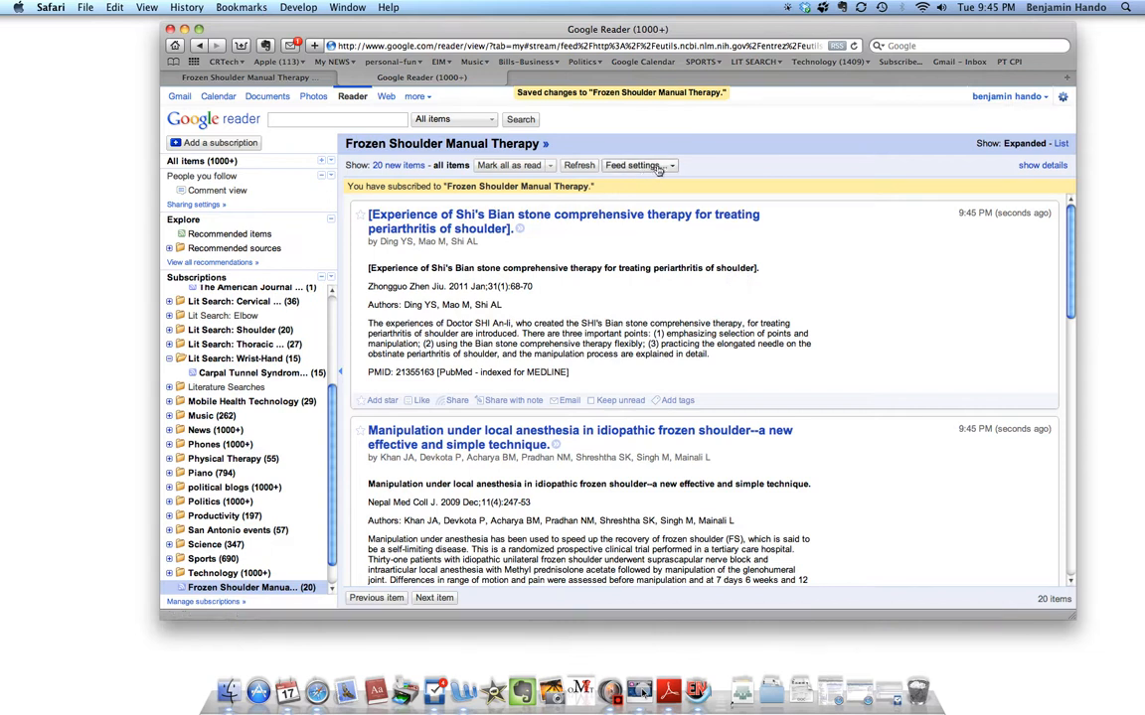
left_click(636, 165)
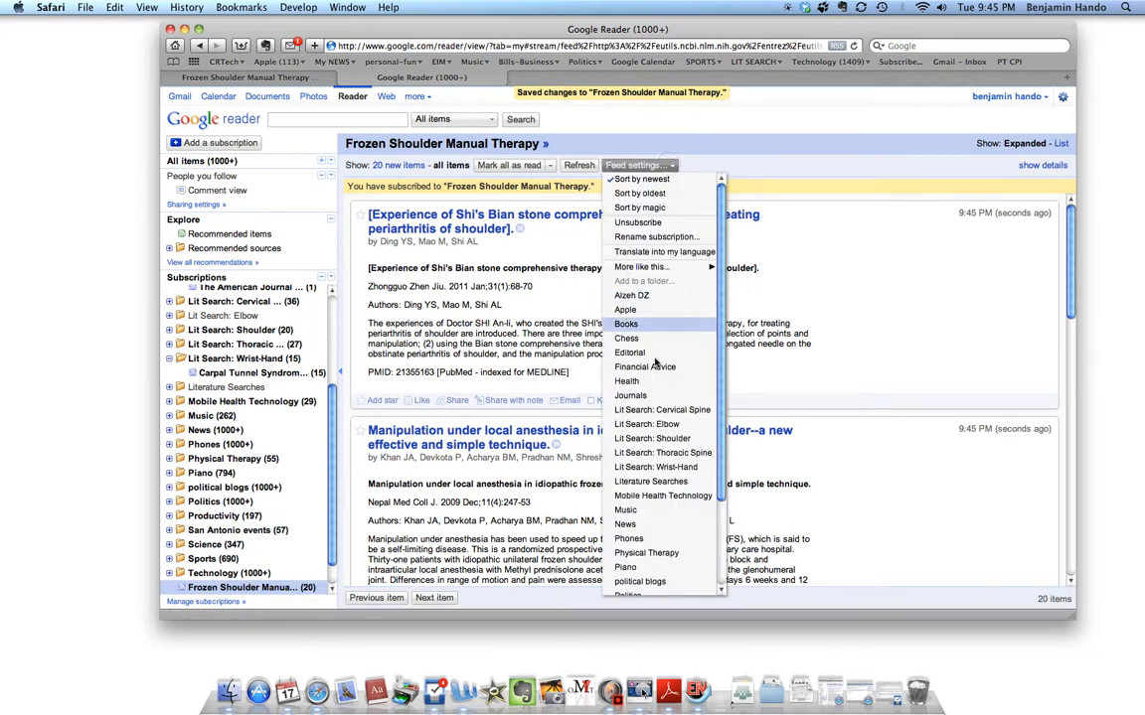
mouse_move(651, 438)
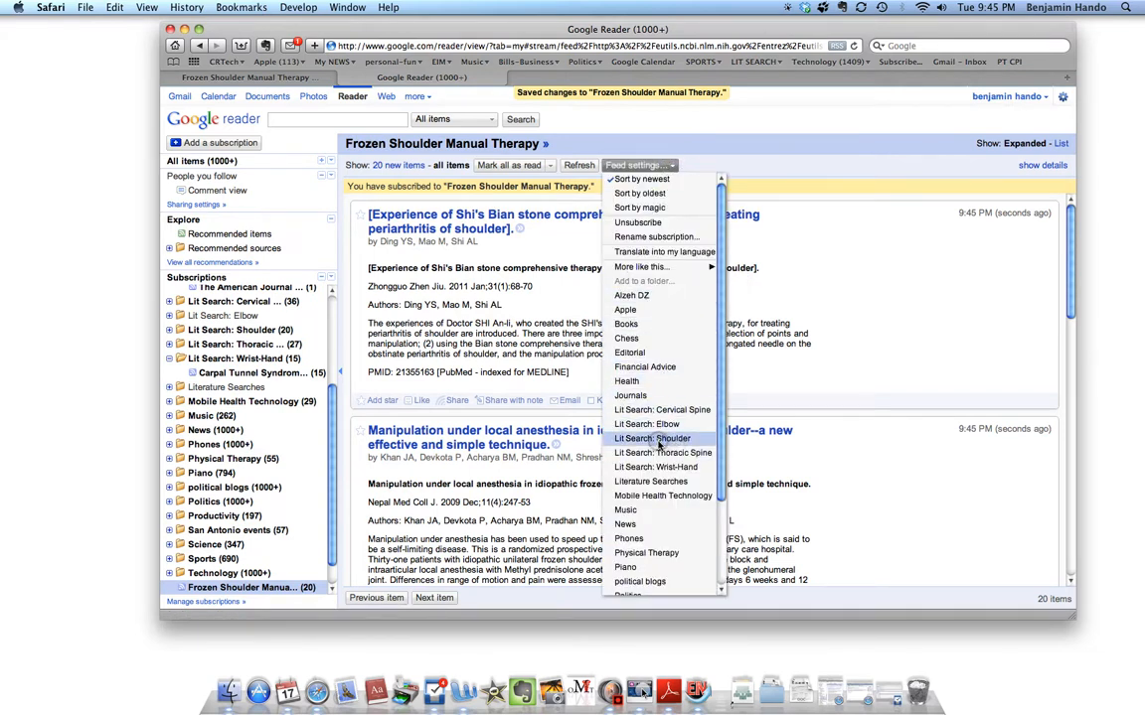
- File the frozen shoulder feed under 'Lit Search: Shoulder', then open the impingement feed
left_click(651, 438)
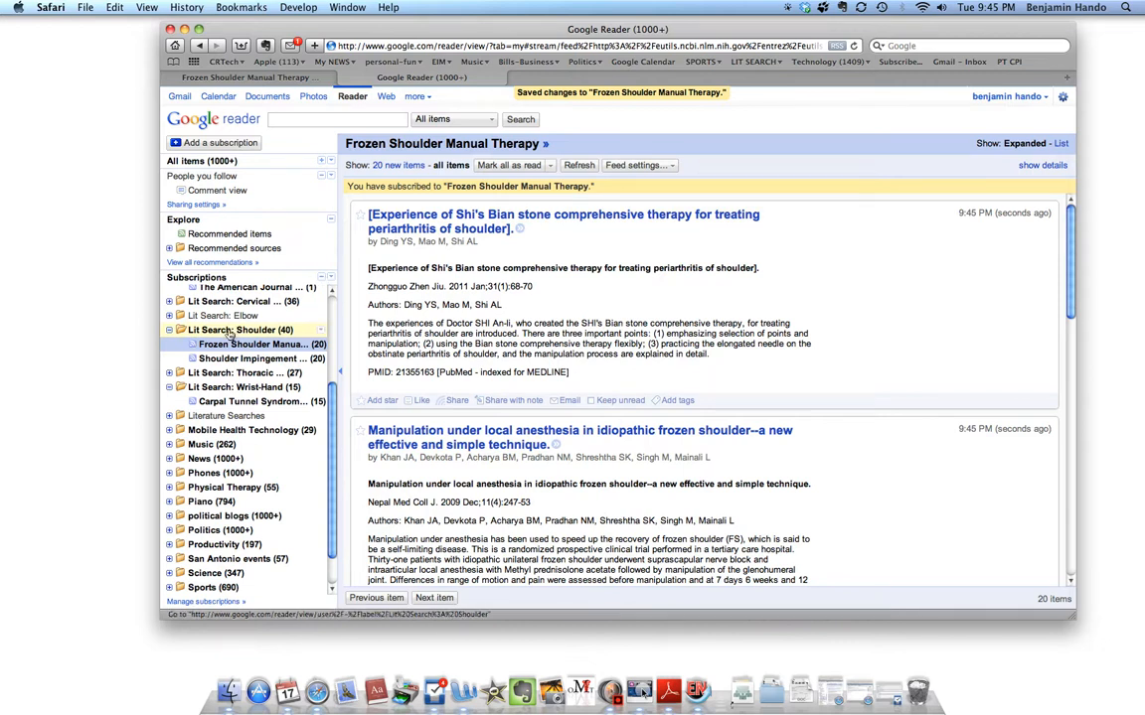
left_click(563, 218)
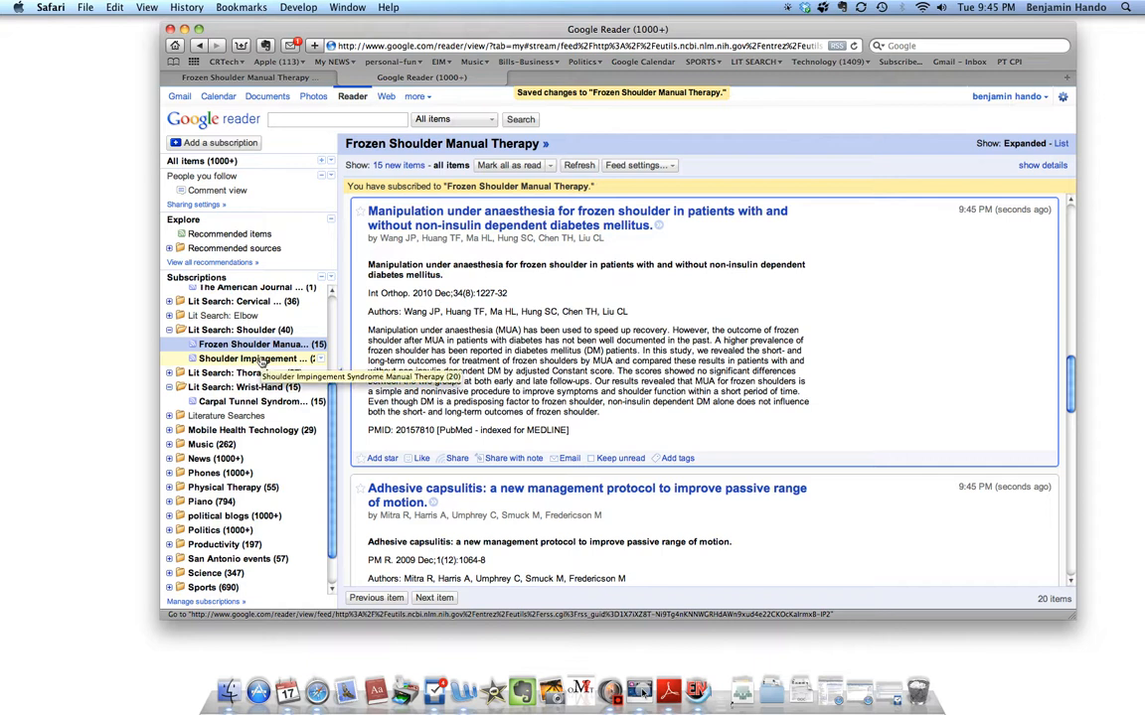
left_click(253, 358)
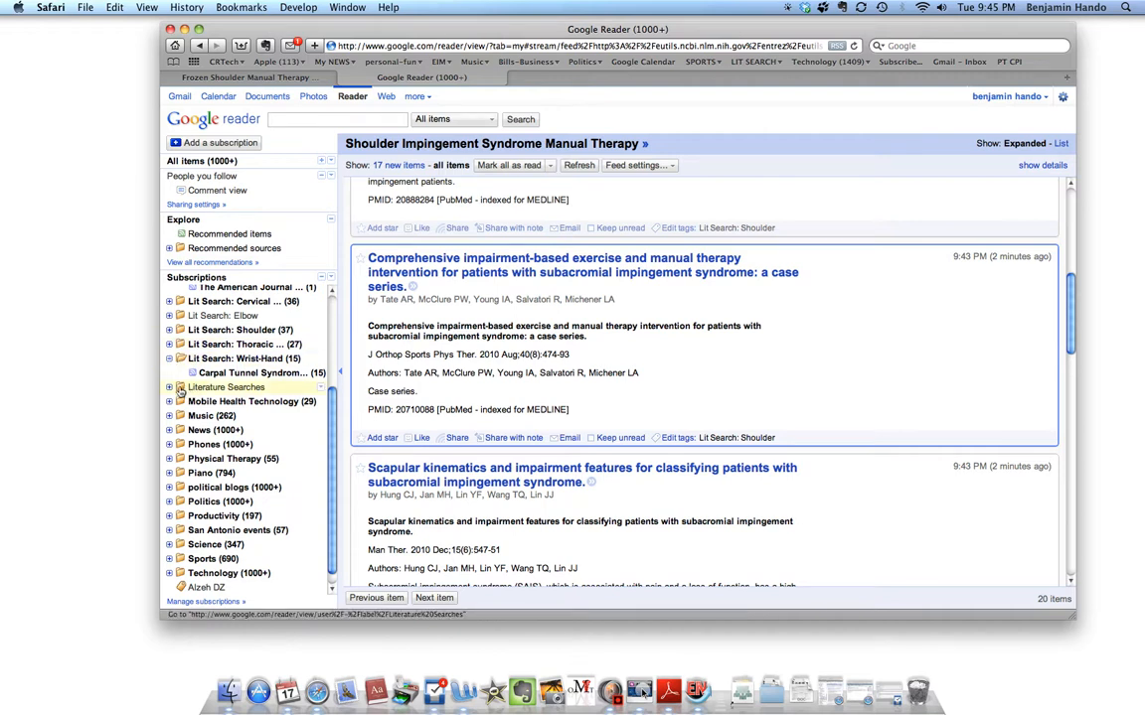
mouse_move(220, 314)
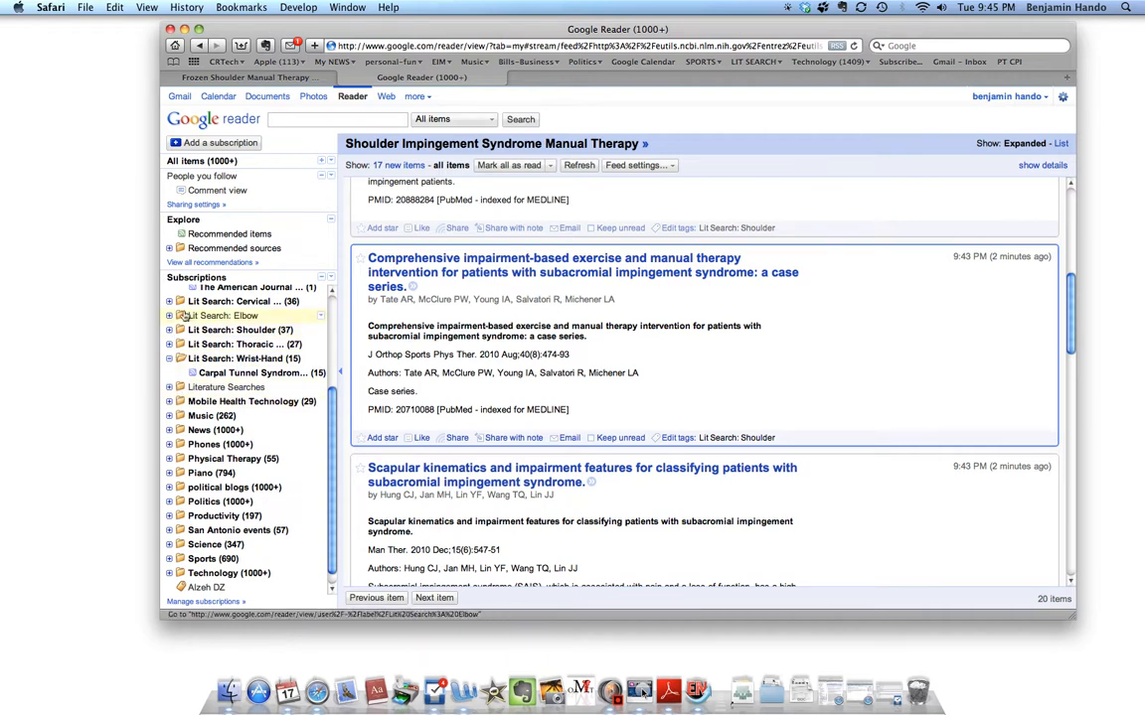
- Expand Lit Search: Cervical and view the radiculopathy and cervicogenic headache manual therapy feeds
left_click(169, 301)
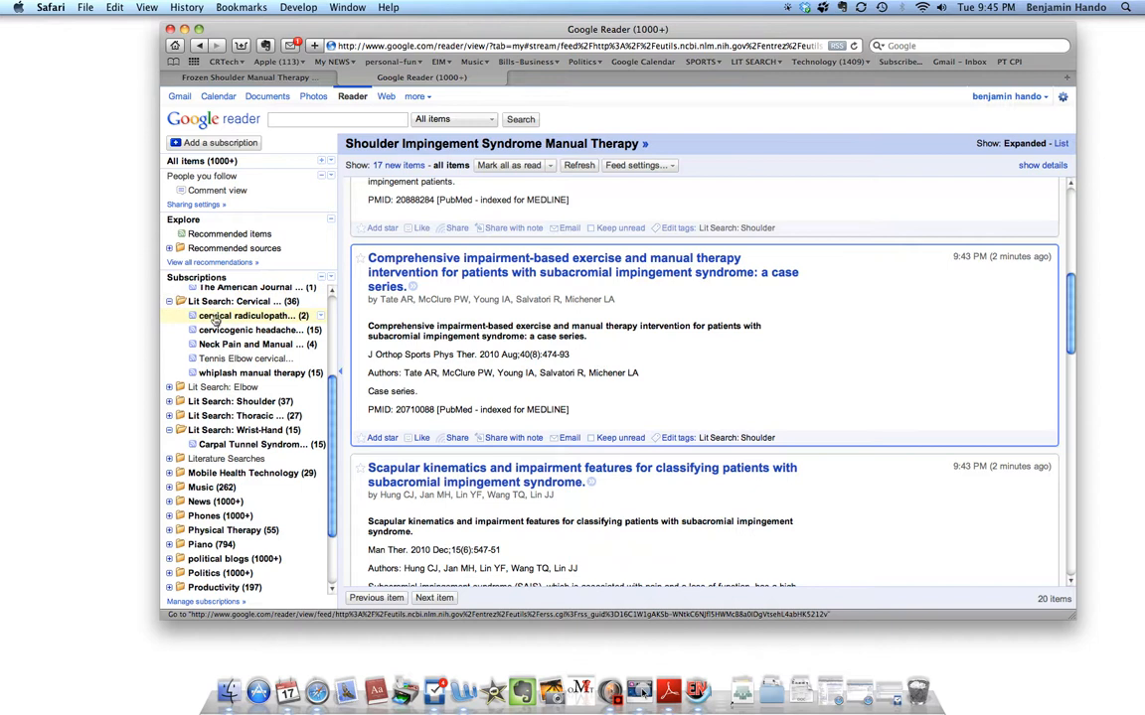
left_click(247, 315)
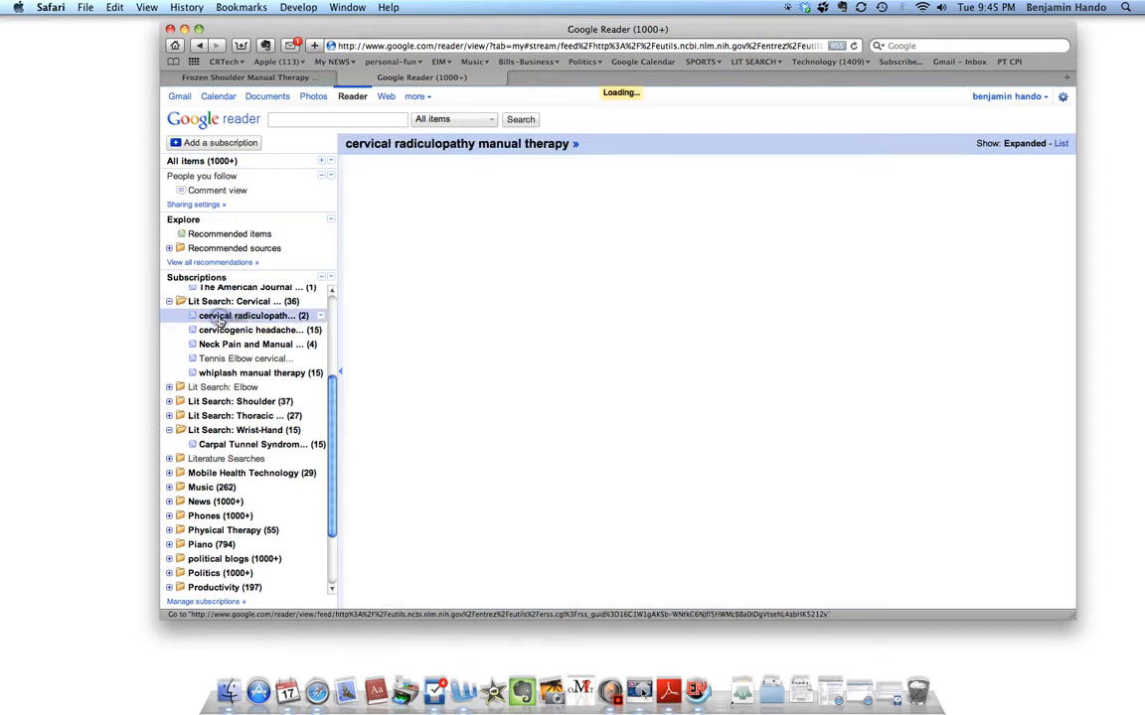
left_click(246, 316)
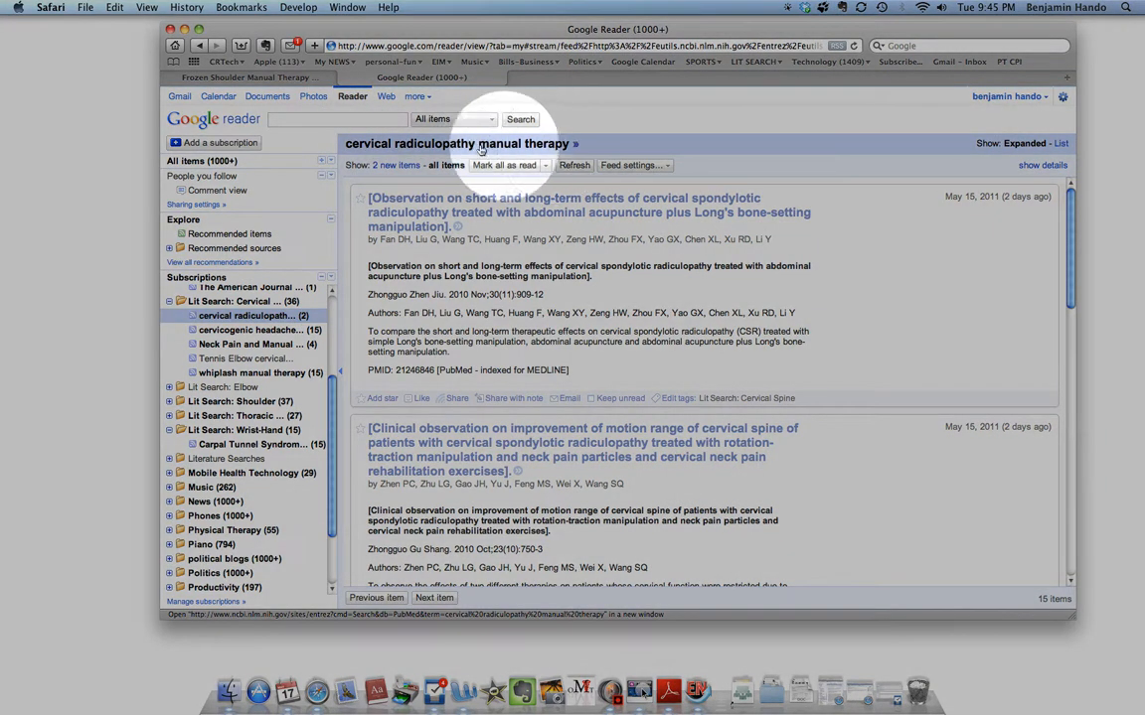
left_click(251, 329)
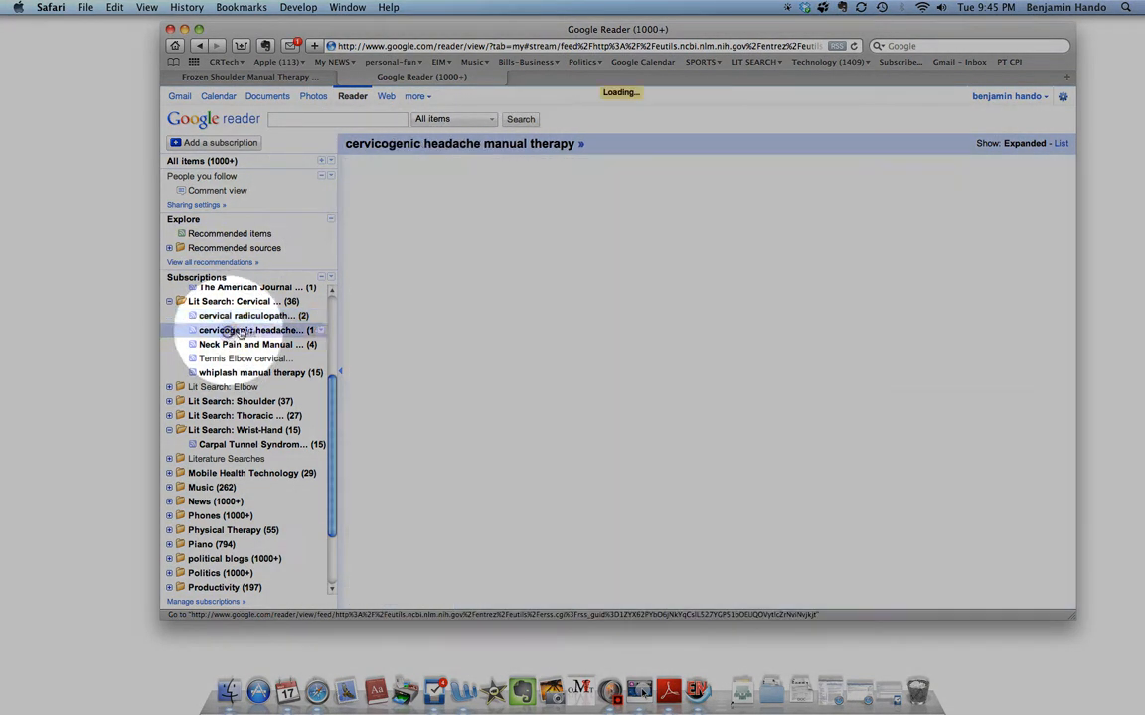
left_click(251, 329)
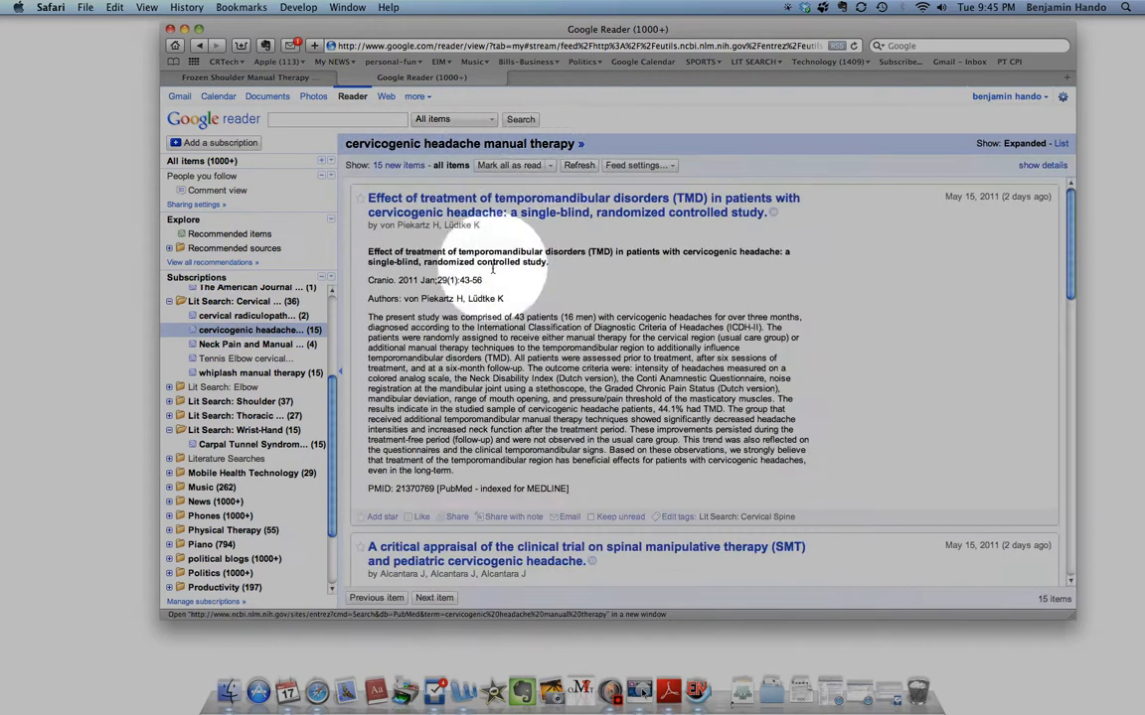
scroll("down", 3)
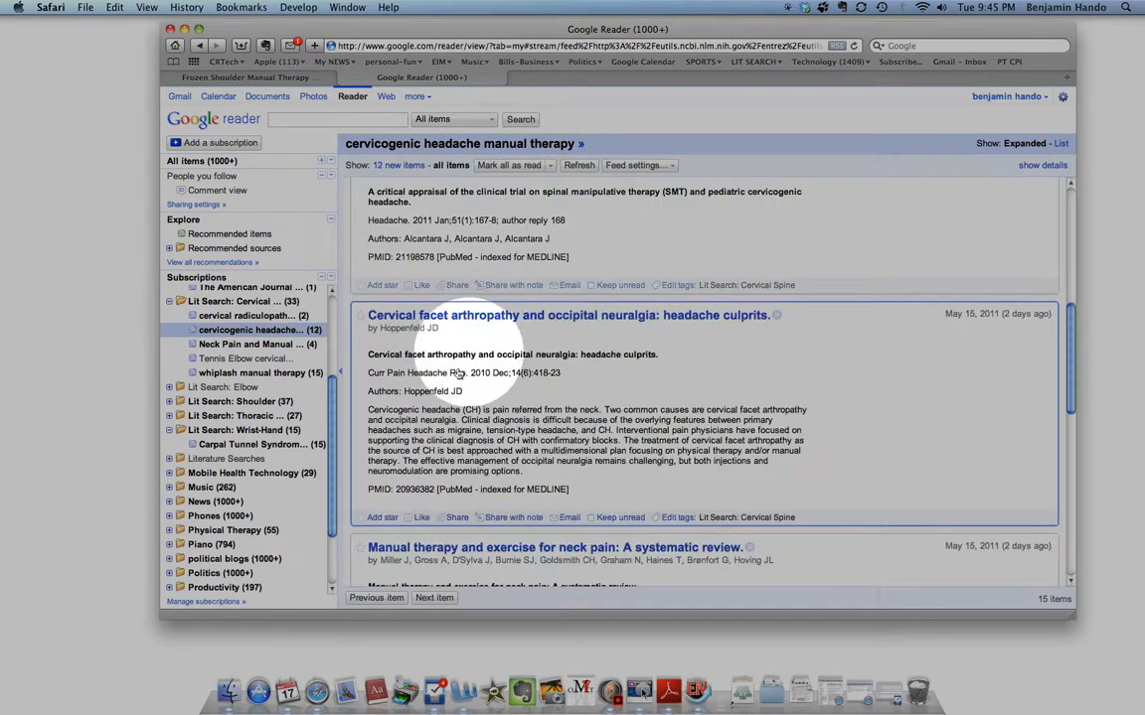
- Browse the neck pain, tennis elbow and whiplash manual therapy feeds, then collapse the folder
left_click(248, 344)
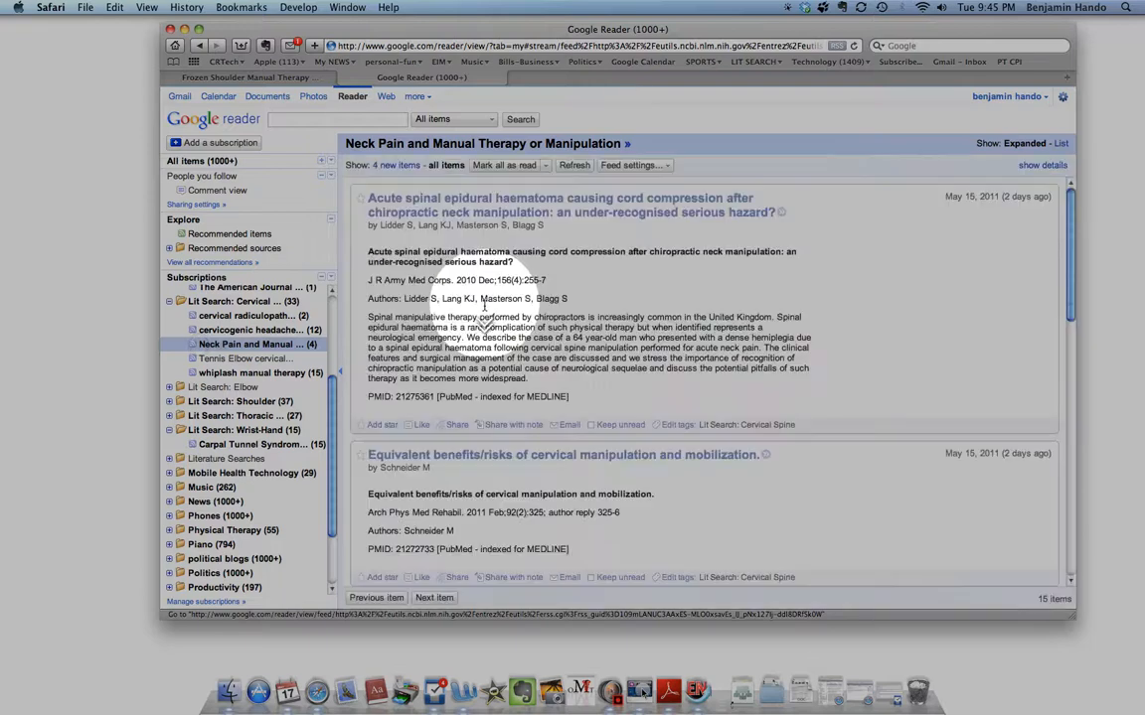
scroll("down", 3)
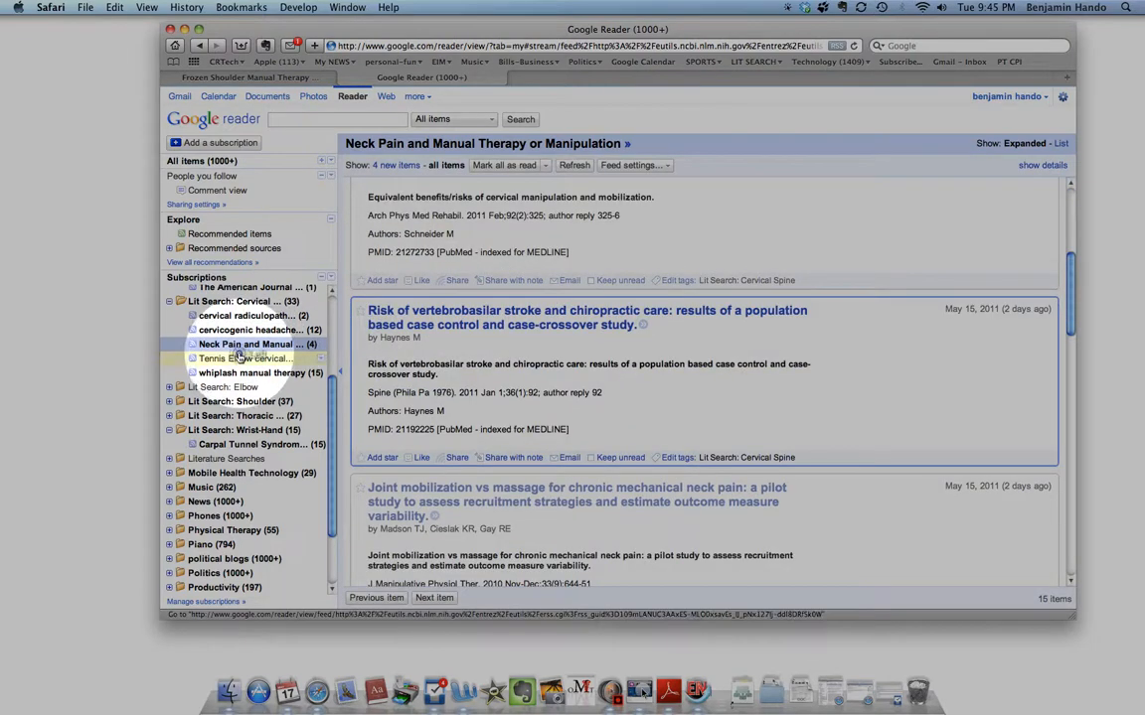
left_click(243, 358)
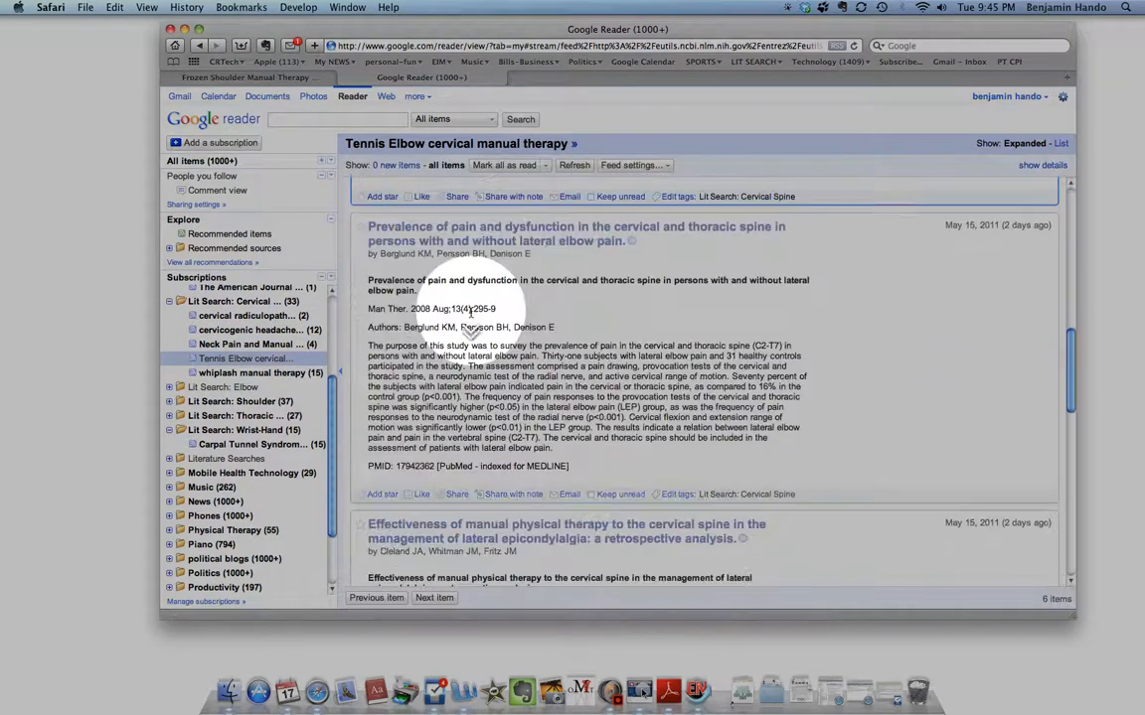
left_click(260, 372)
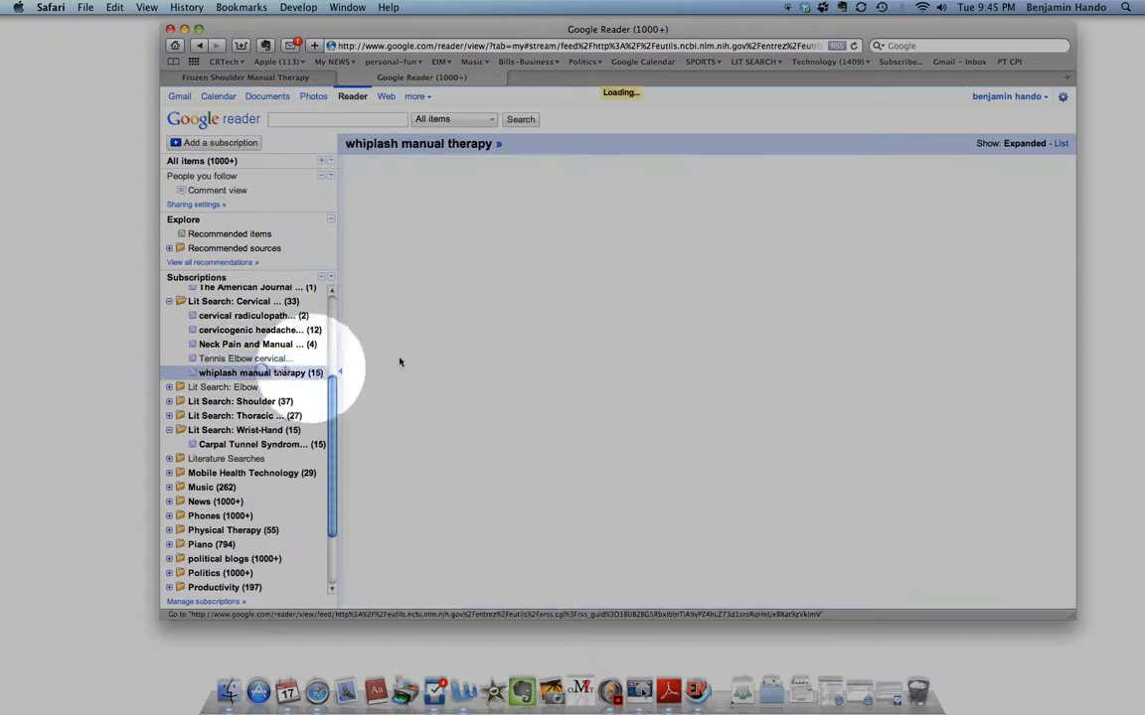
left_click(260, 372)
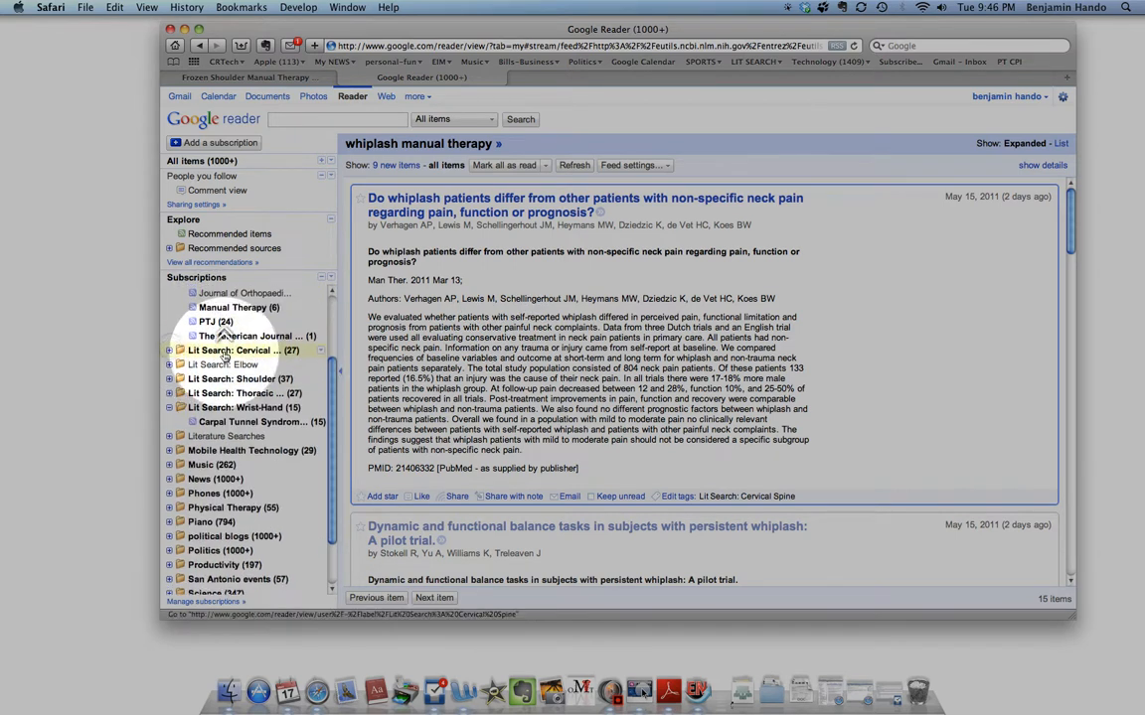
scroll("up", 3)
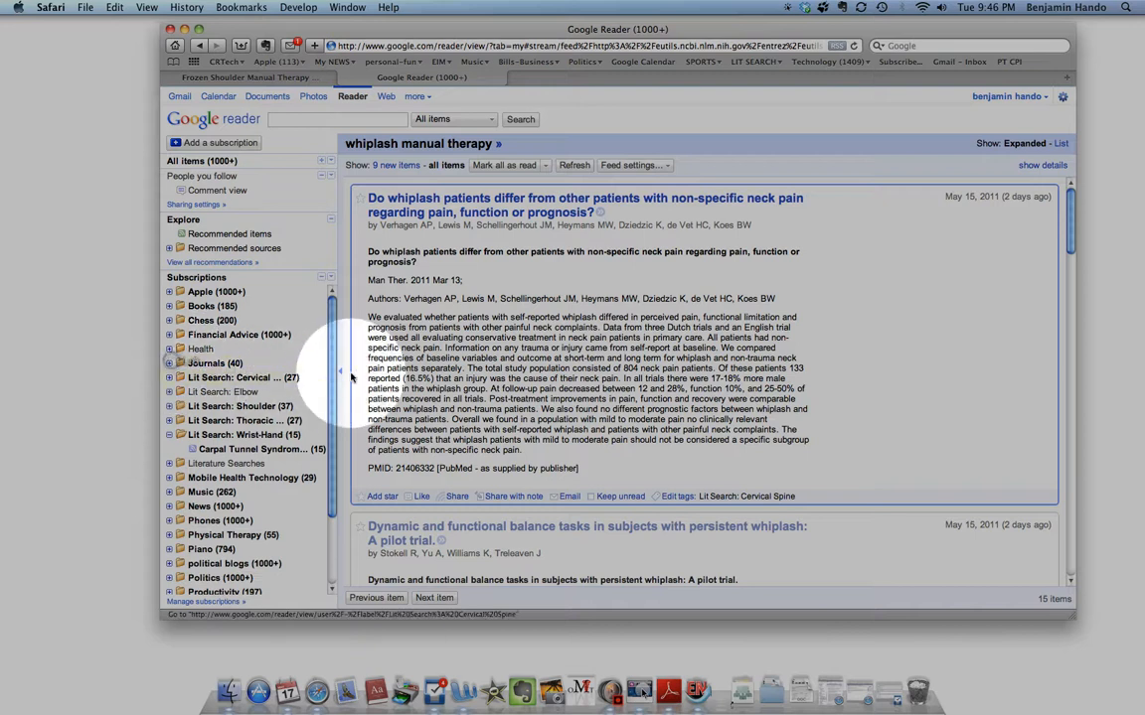